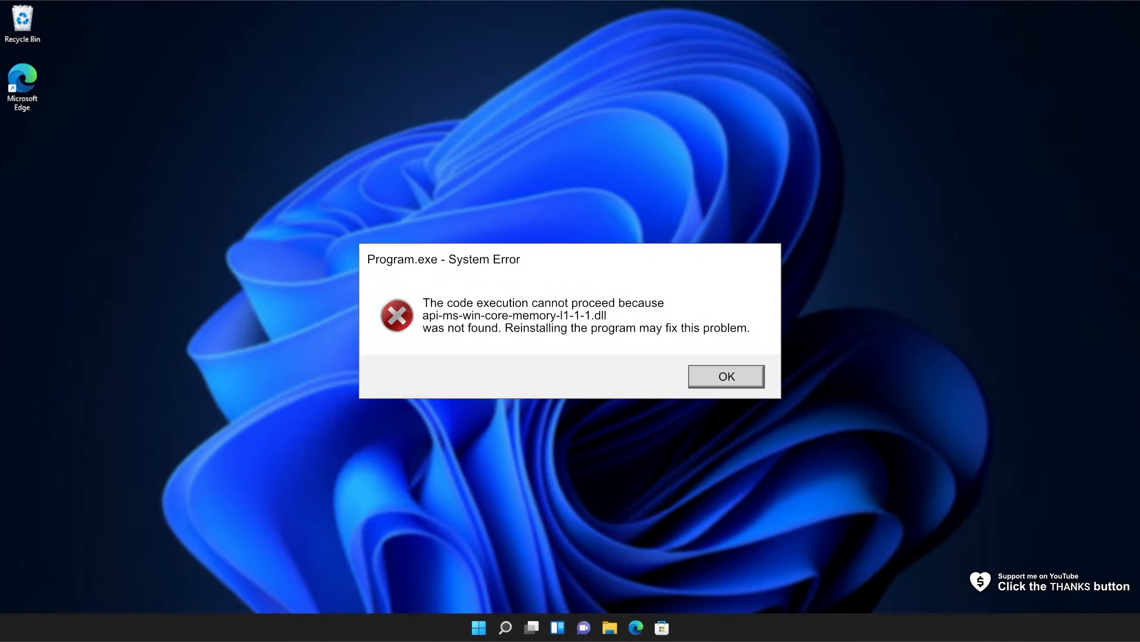
- Dismiss the Program.exe error reporting api-ms-win-core-memory-l1-1-1.dll not found
{"action": "left_click", "coordinate": [725, 376]}
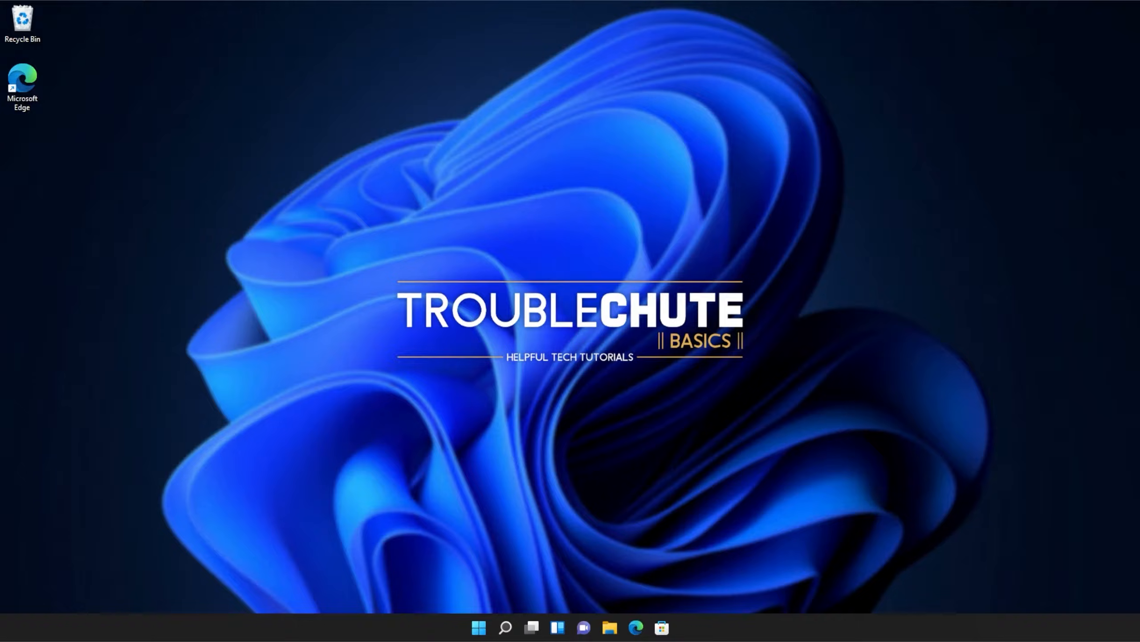
{"action": "mouse_move", "coordinate": [754, 168]}
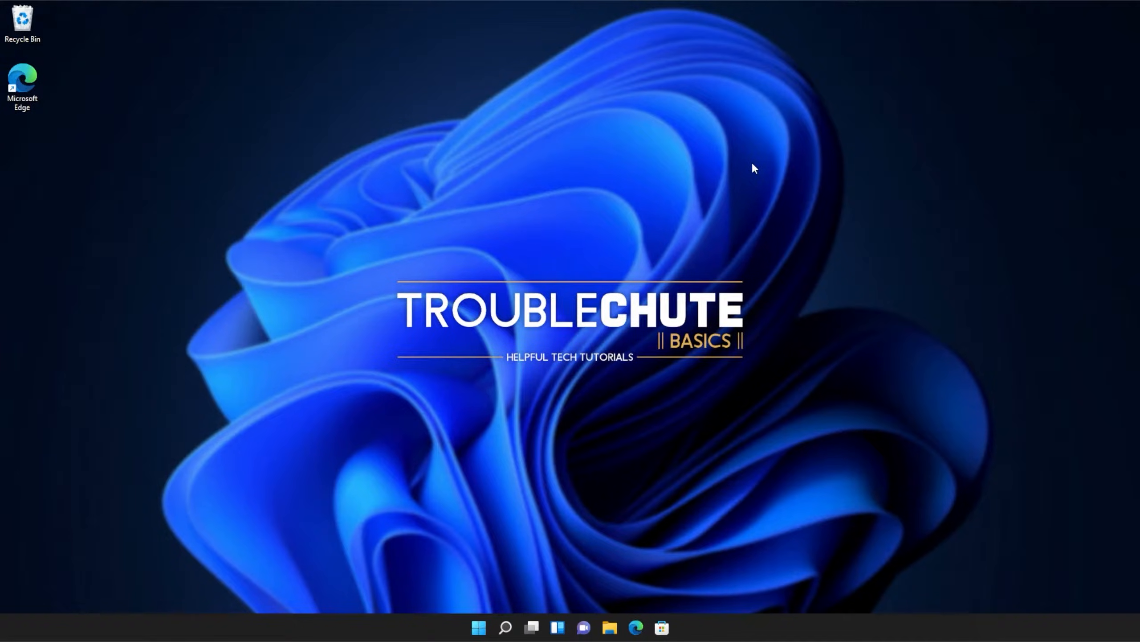
{"action": "mouse_move", "coordinate": [636, 626]}
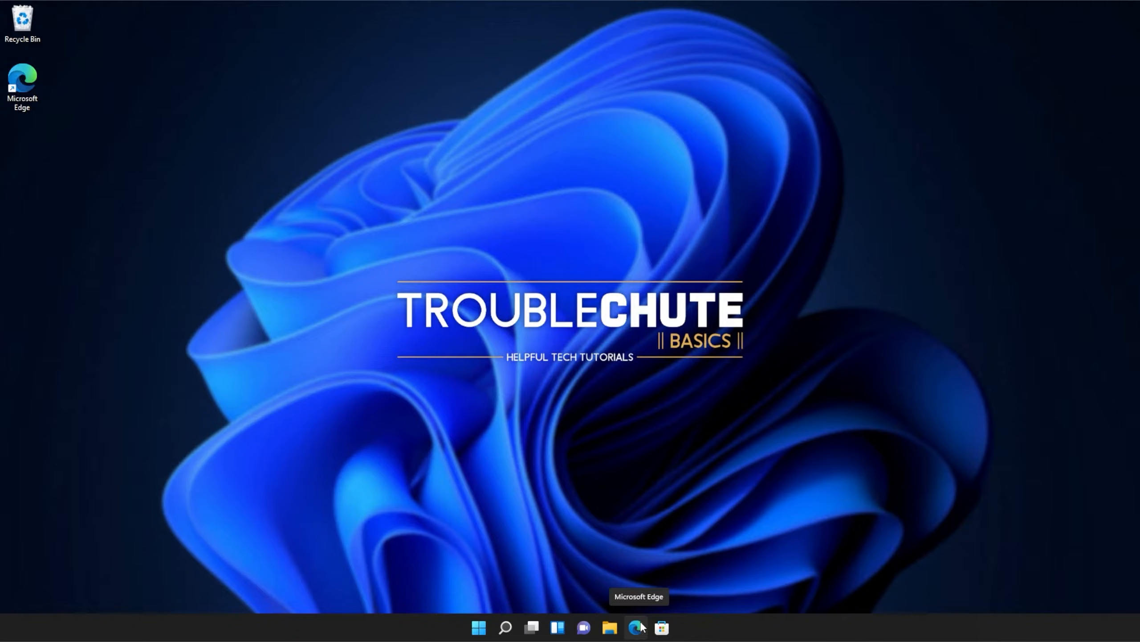
- Download the x86 and x64 vc_redist installers from the Visual C++ redistributable page
{"action": "left_click", "coordinate": [639, 628]}
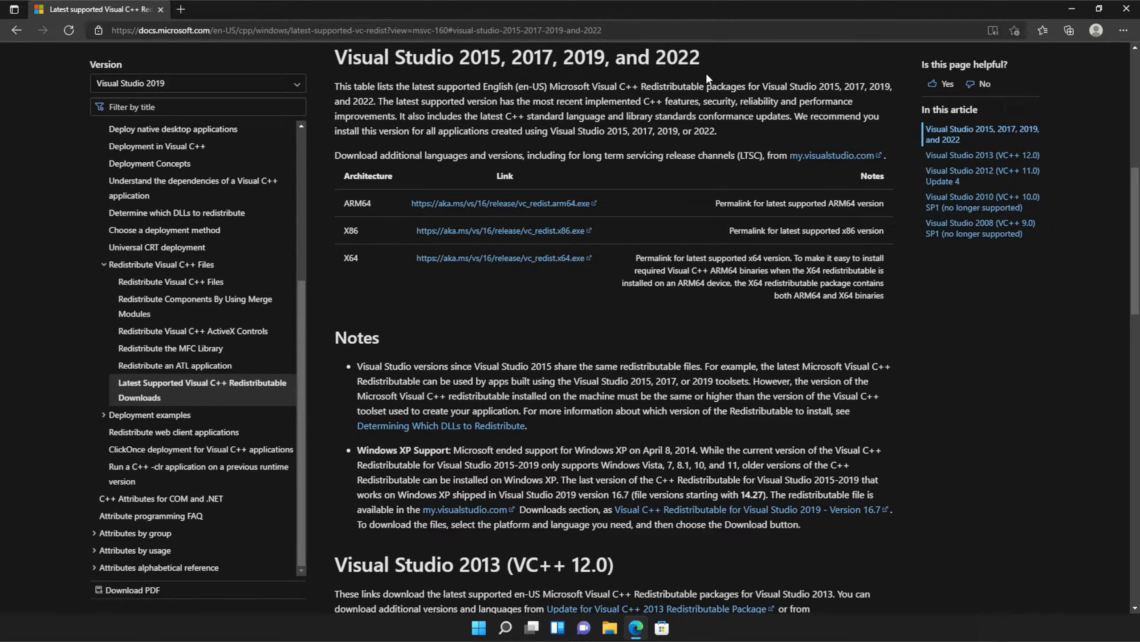
{"action": "mouse_move", "coordinate": [453, 226]}
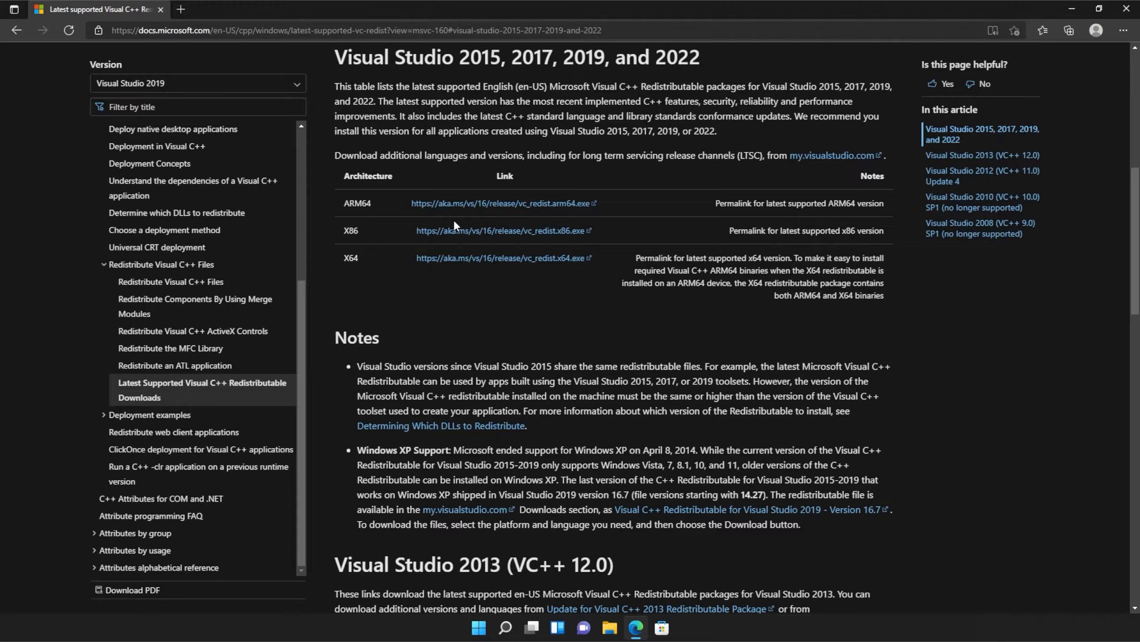
{"action": "double_click", "coordinate": [350, 230]}
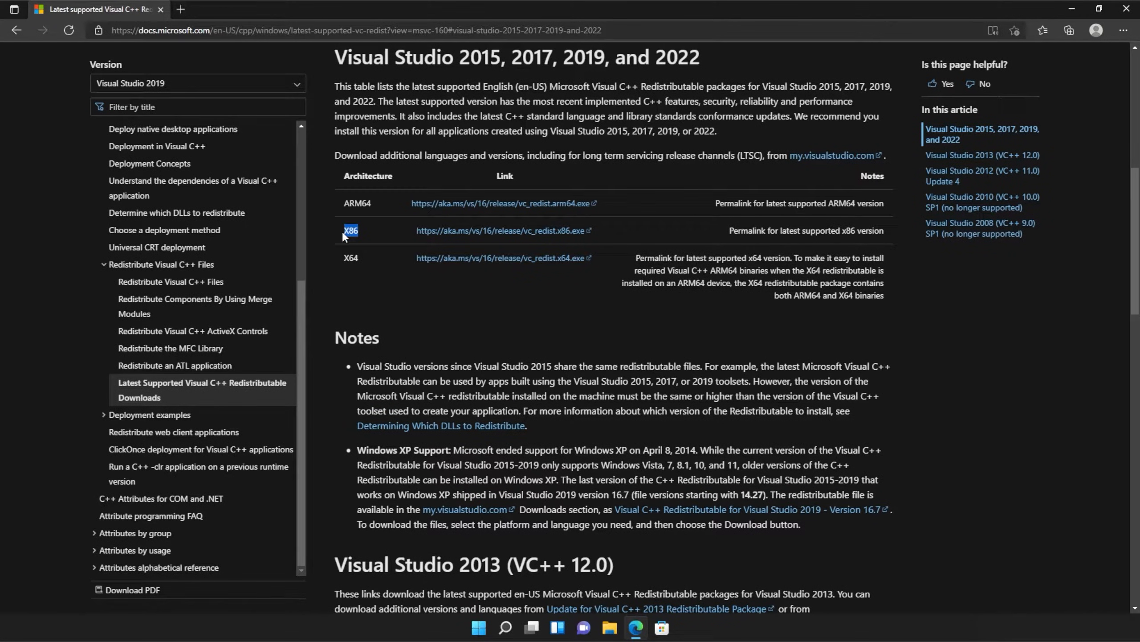
{"action": "mouse_move", "coordinate": [499, 233]}
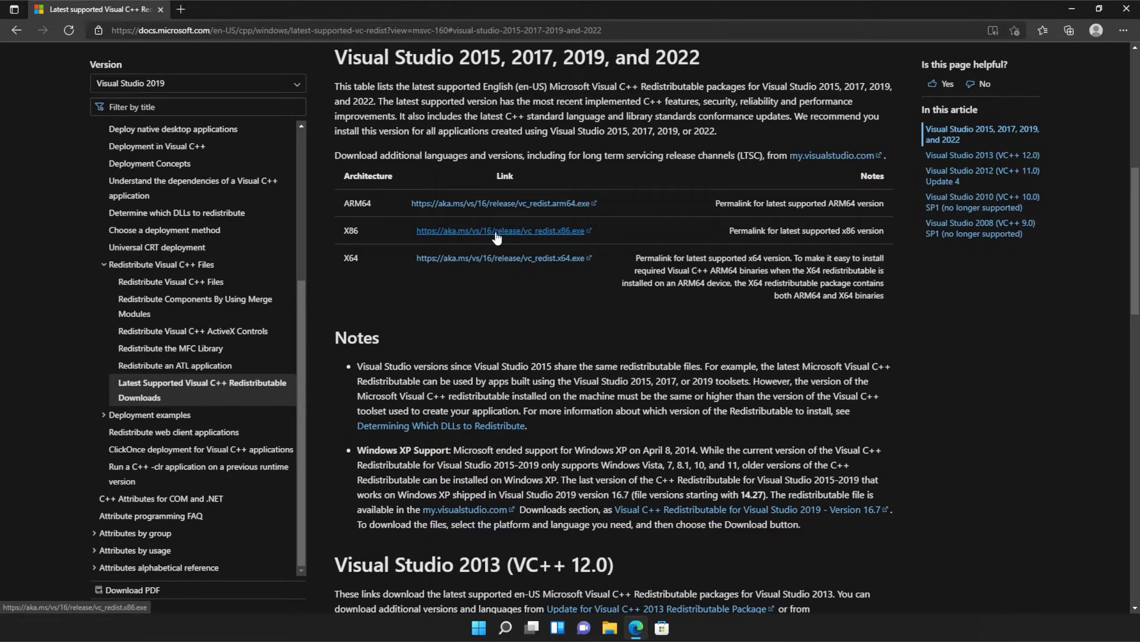
{"action": "left_click", "coordinate": [501, 231]}
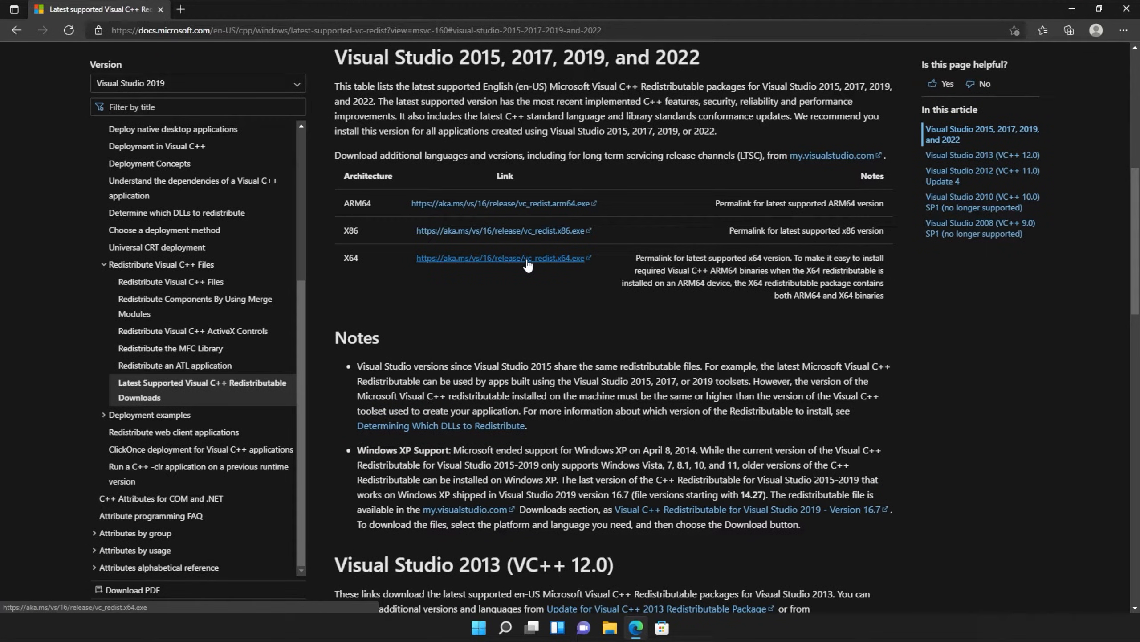
{"action": "left_click", "coordinate": [1071, 31]}
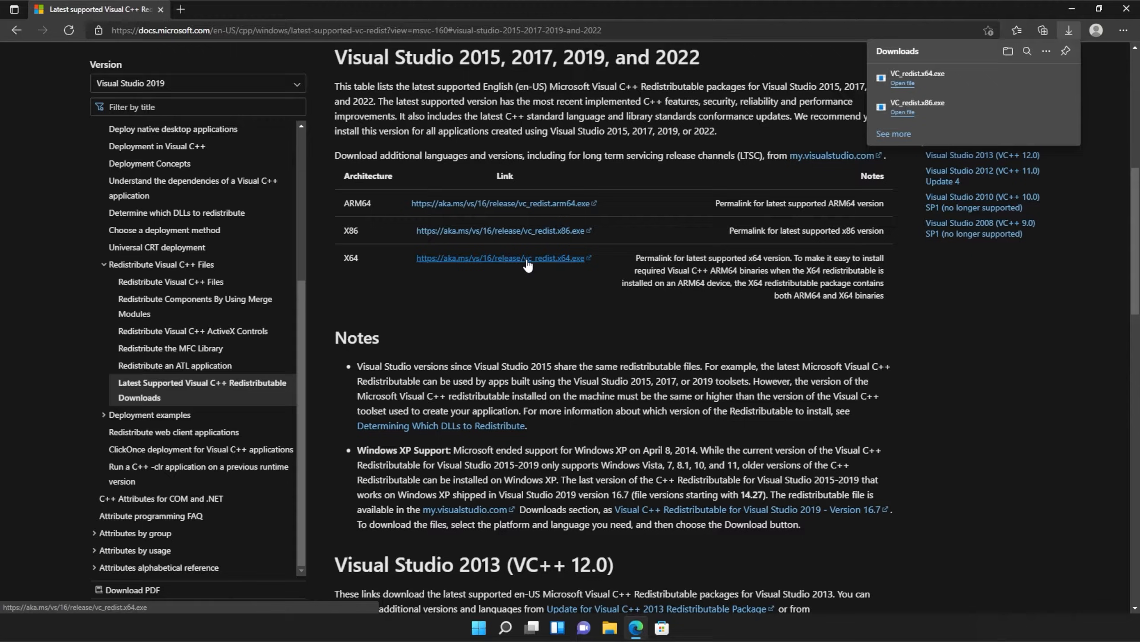
{"action": "mouse_move", "coordinate": [1000, 107]}
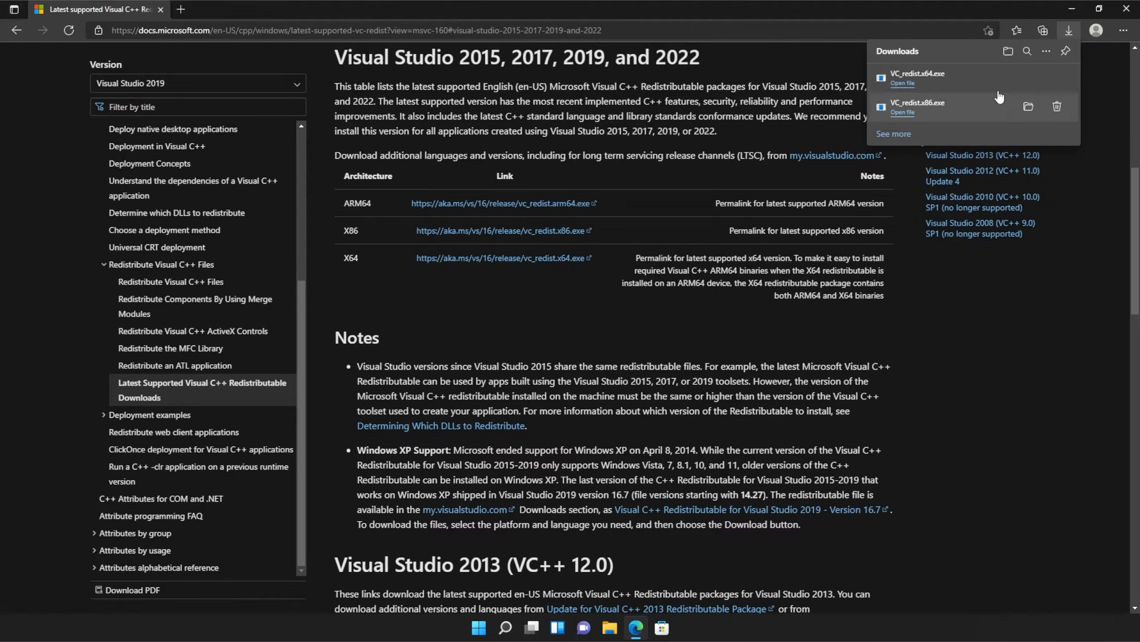
{"action": "mouse_move", "coordinate": [971, 125]}
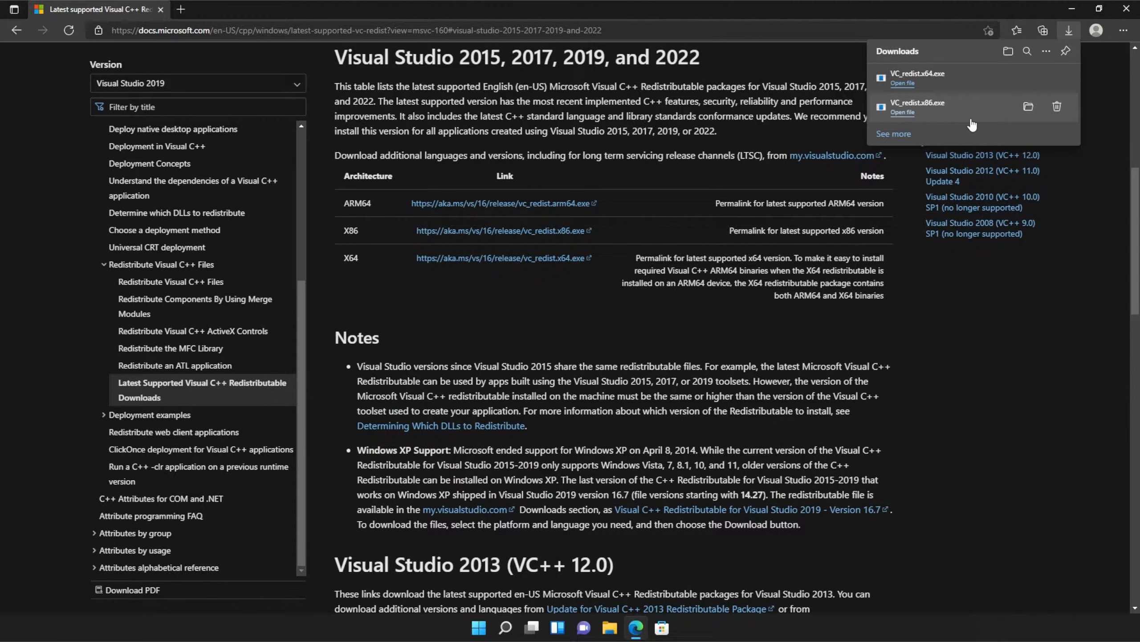
{"action": "mouse_move", "coordinate": [941, 114]}
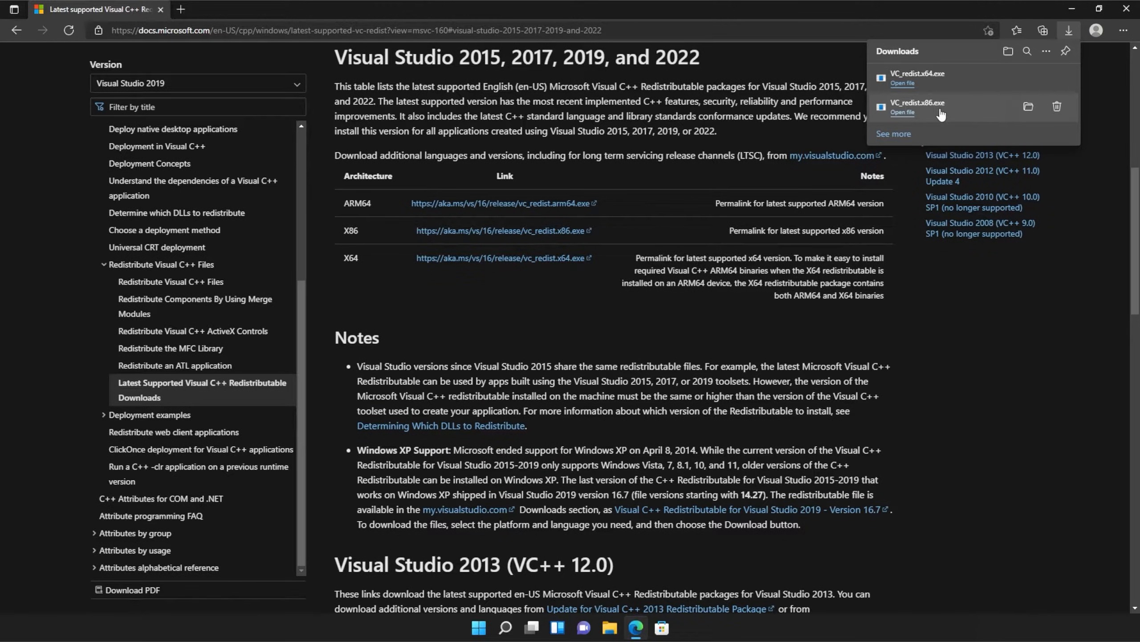
{"action": "mouse_move", "coordinate": [928, 115]}
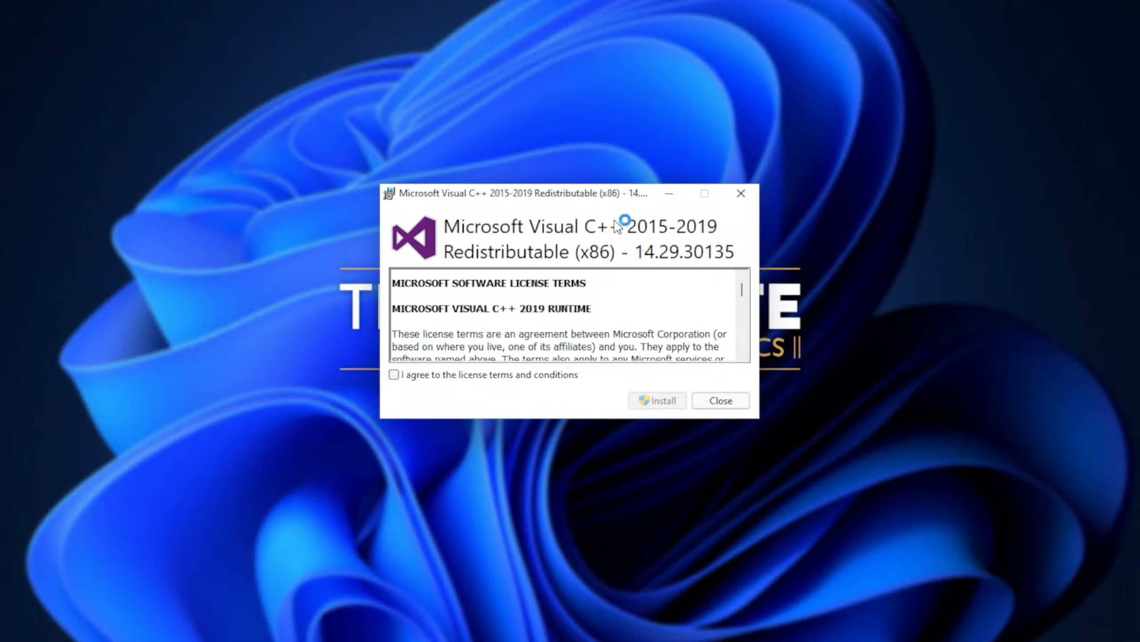
{"action": "mouse_move", "coordinate": [511, 265]}
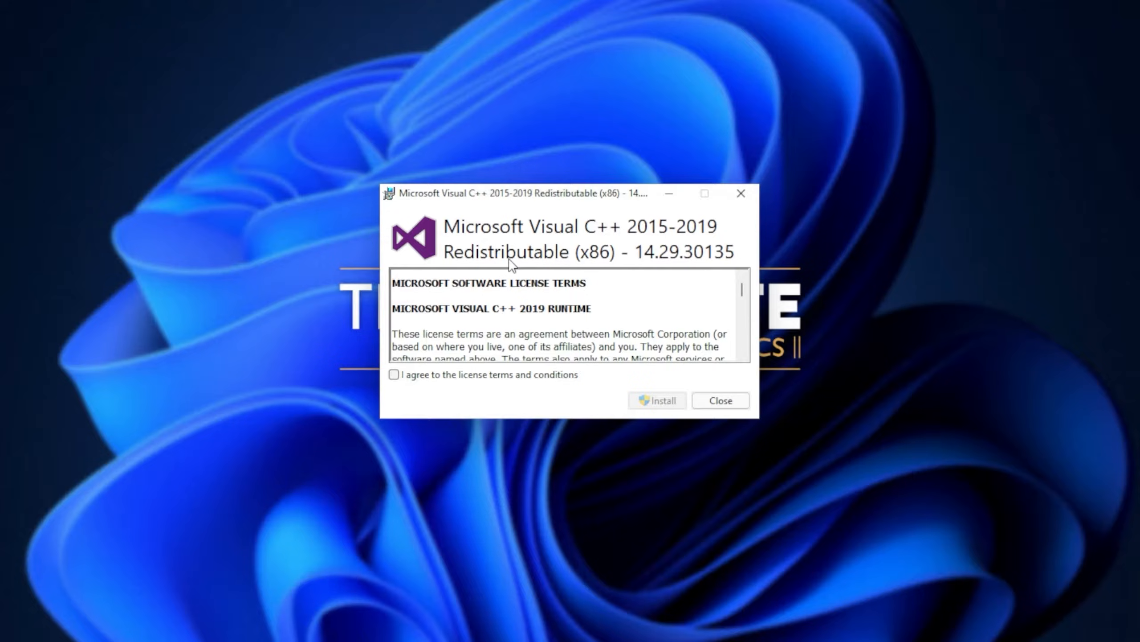
{"action": "mouse_move", "coordinate": [466, 383]}
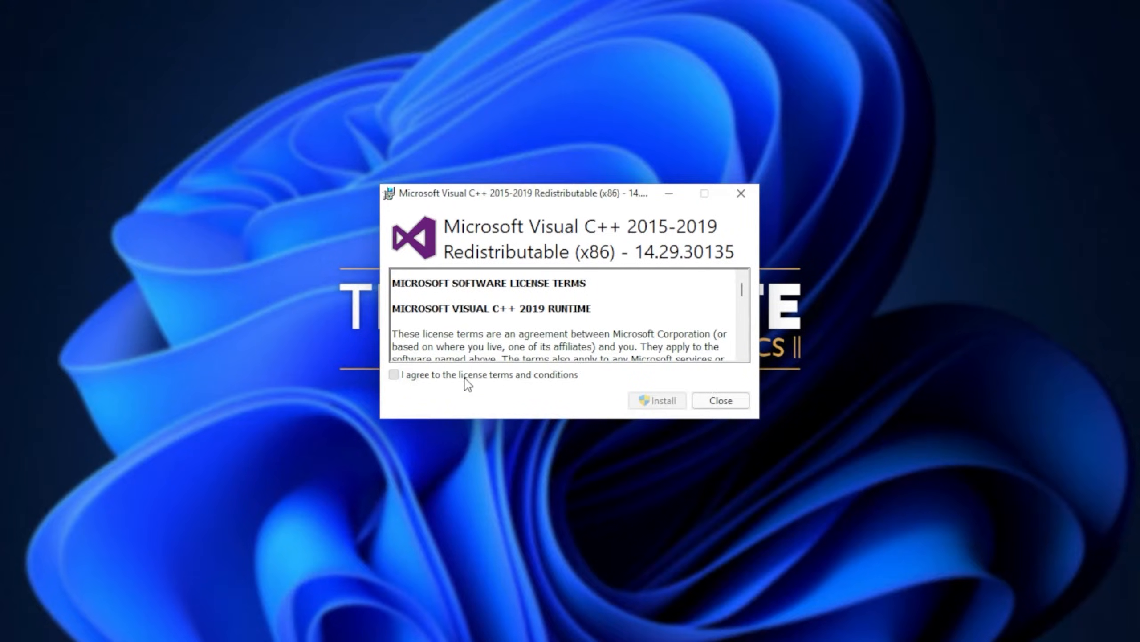
- Install the x86 Visual C++ 2015-2019 redistributable, allowing UAC, and close the successful setup
{"action": "left_click", "coordinate": [655, 401]}
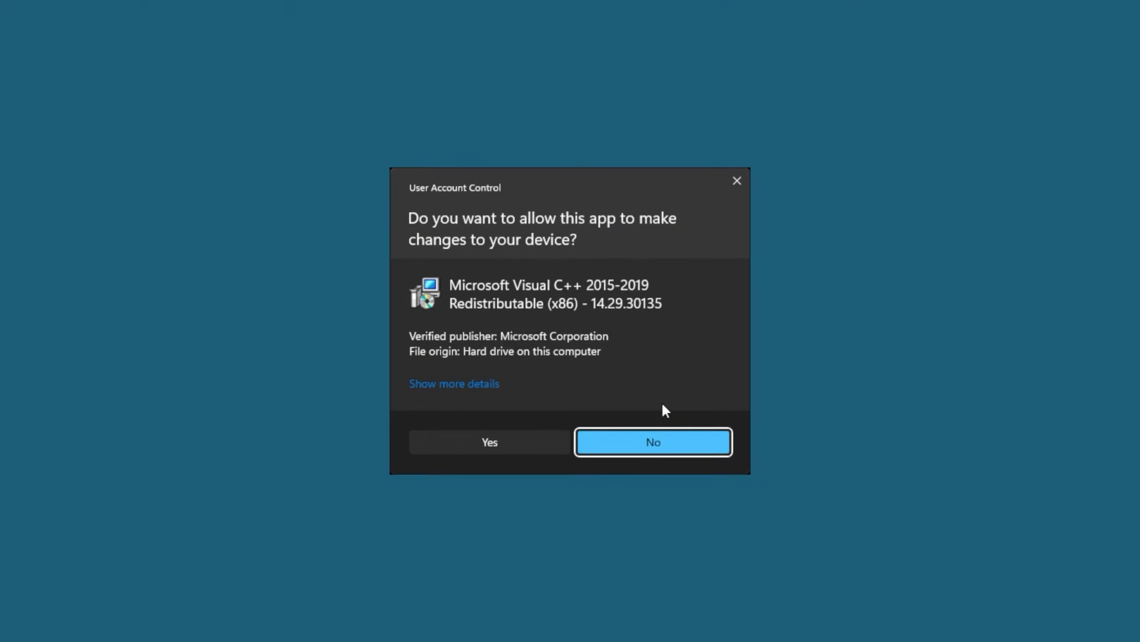
{"action": "mouse_move", "coordinate": [540, 449]}
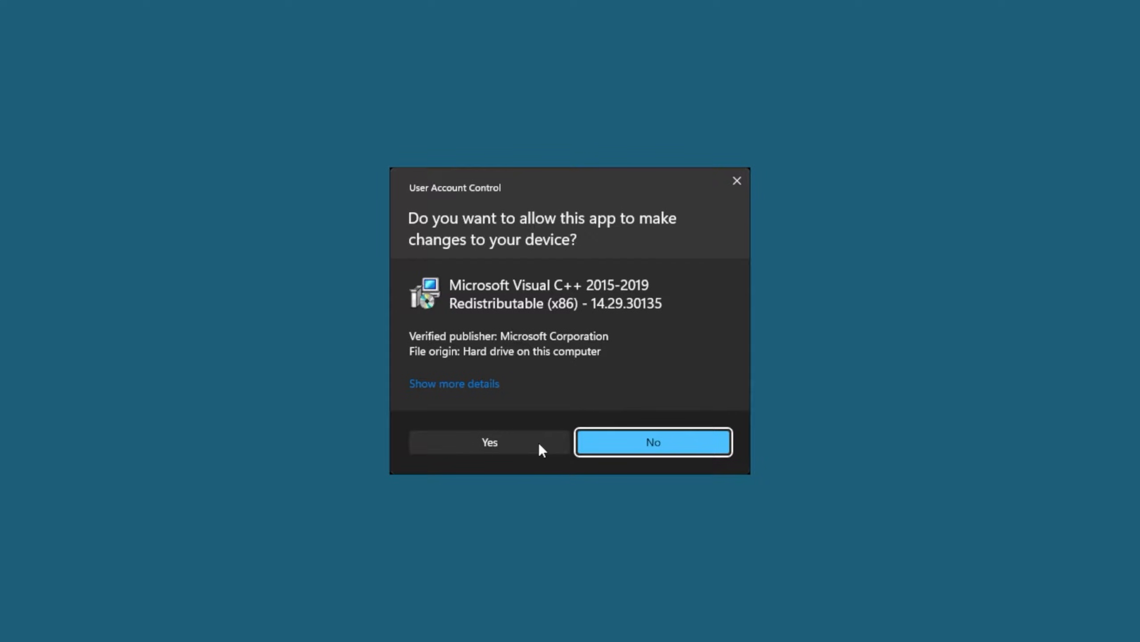
{"action": "left_click", "coordinate": [489, 441]}
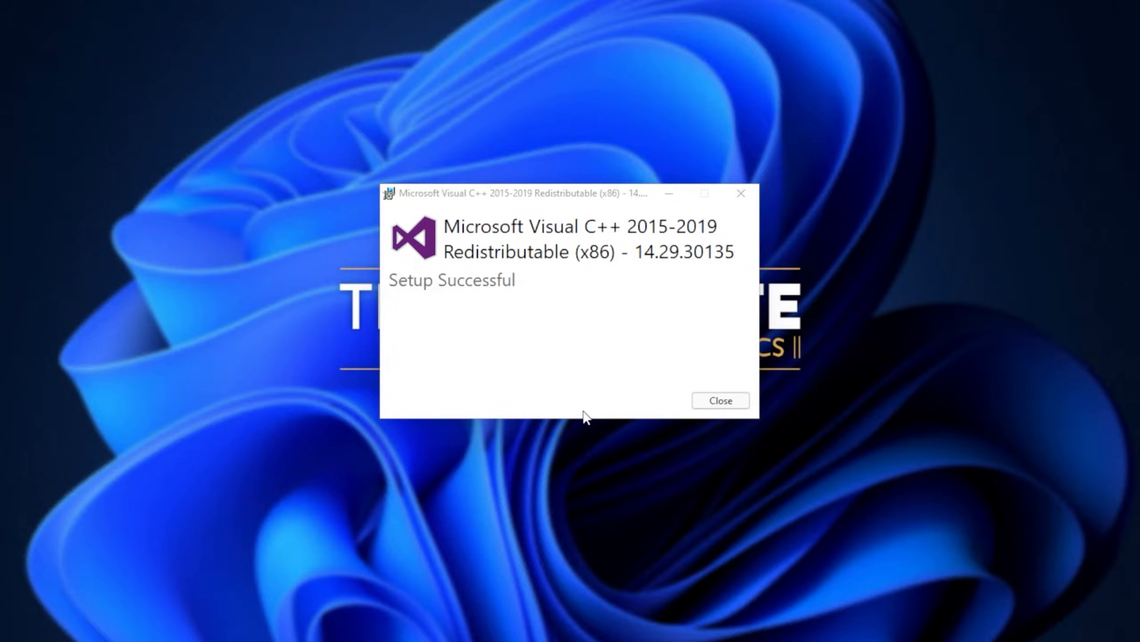
{"action": "left_click", "coordinate": [719, 401]}
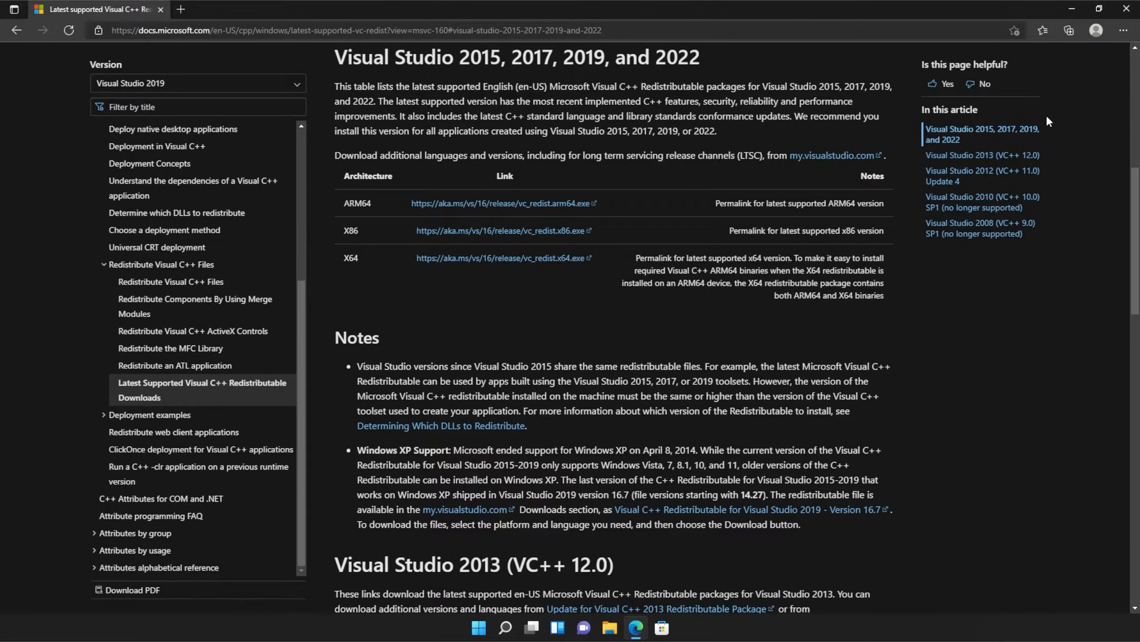
- Run the downloaded VC_redist.x64.exe from Edge's Downloads panel
{"action": "left_click", "coordinate": [1072, 30]}
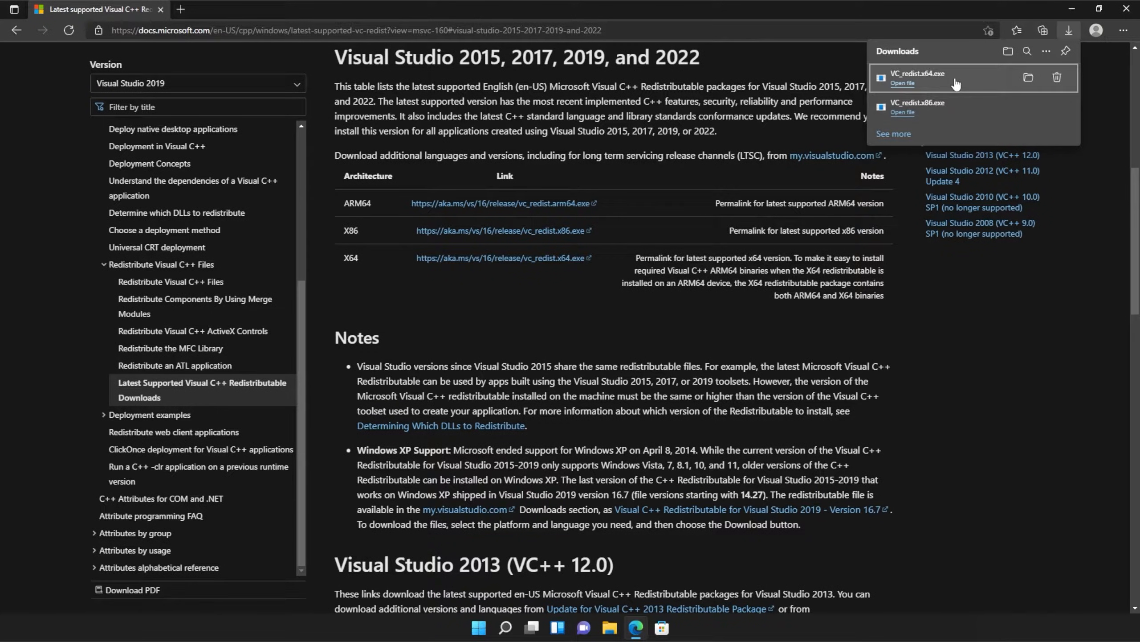
{"action": "mouse_move", "coordinate": [987, 76]}
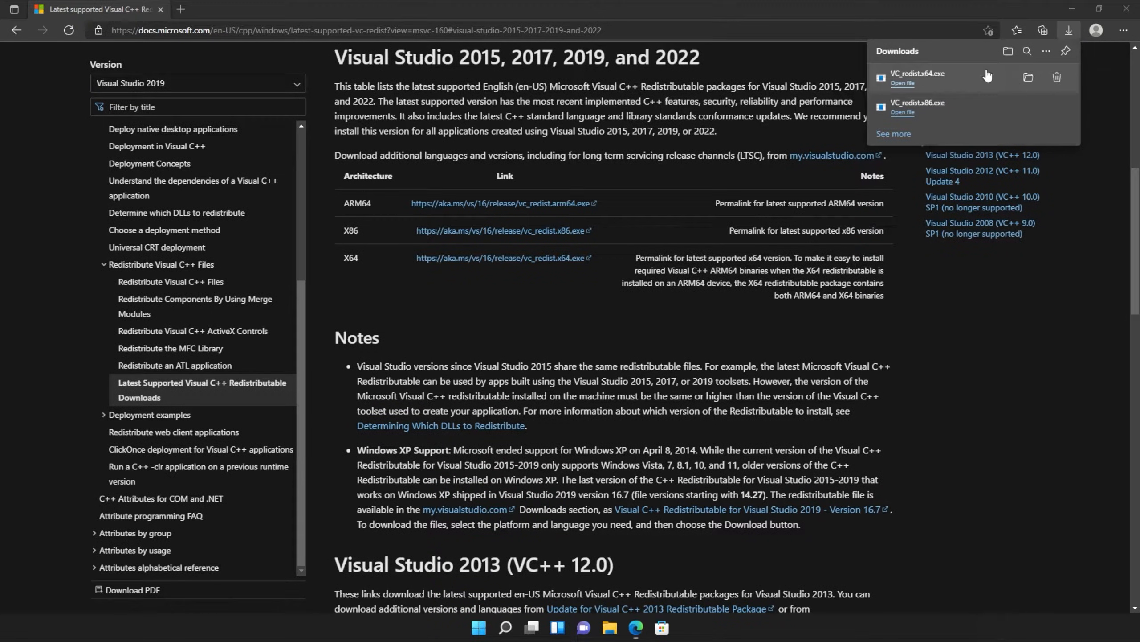
{"action": "left_click", "coordinate": [903, 84]}
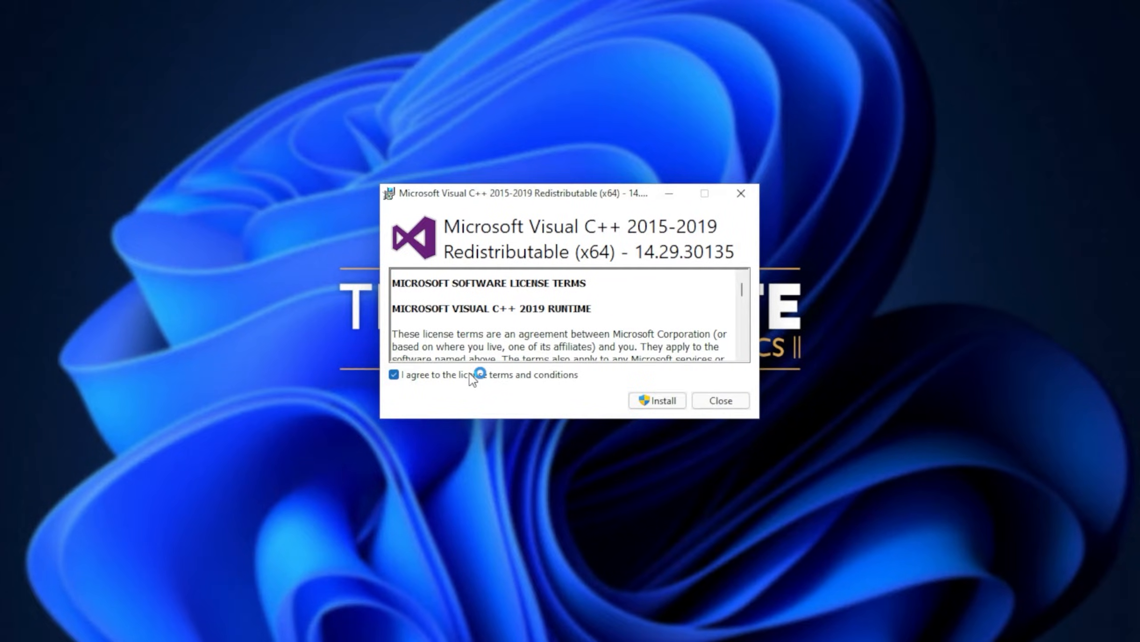
- Install the x64 Visual C++ 2015-2019 redistributable, allowing UAC, and close the successful setup
{"action": "left_click", "coordinate": [656, 400]}
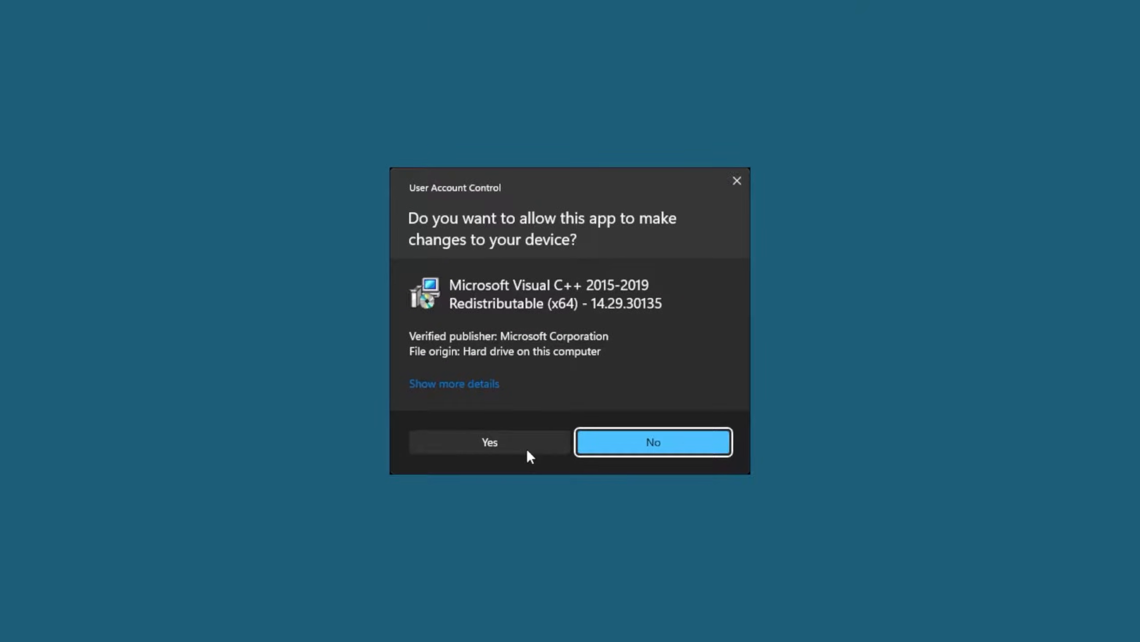
{"action": "left_click", "coordinate": [489, 442]}
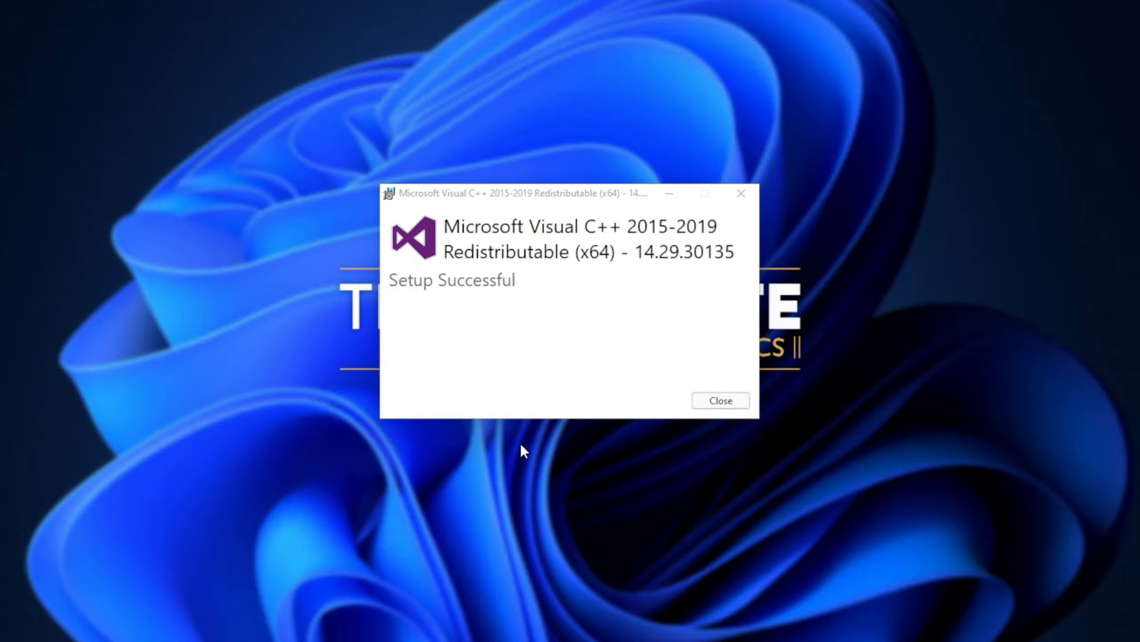
{"action": "mouse_move", "coordinate": [719, 401]}
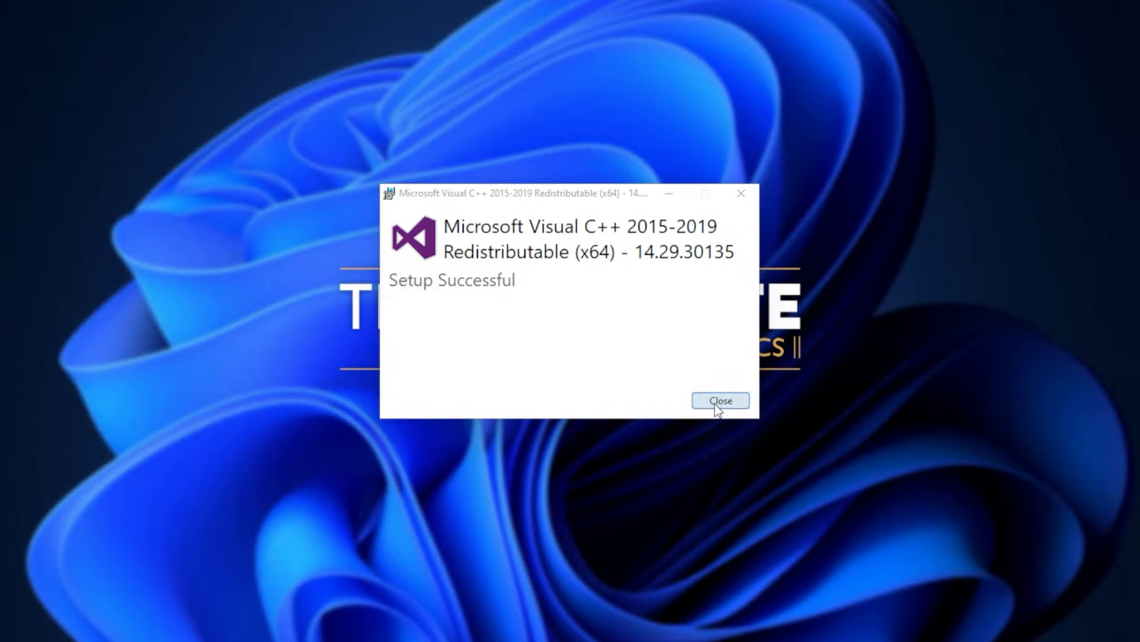
{"action": "left_click", "coordinate": [719, 401]}
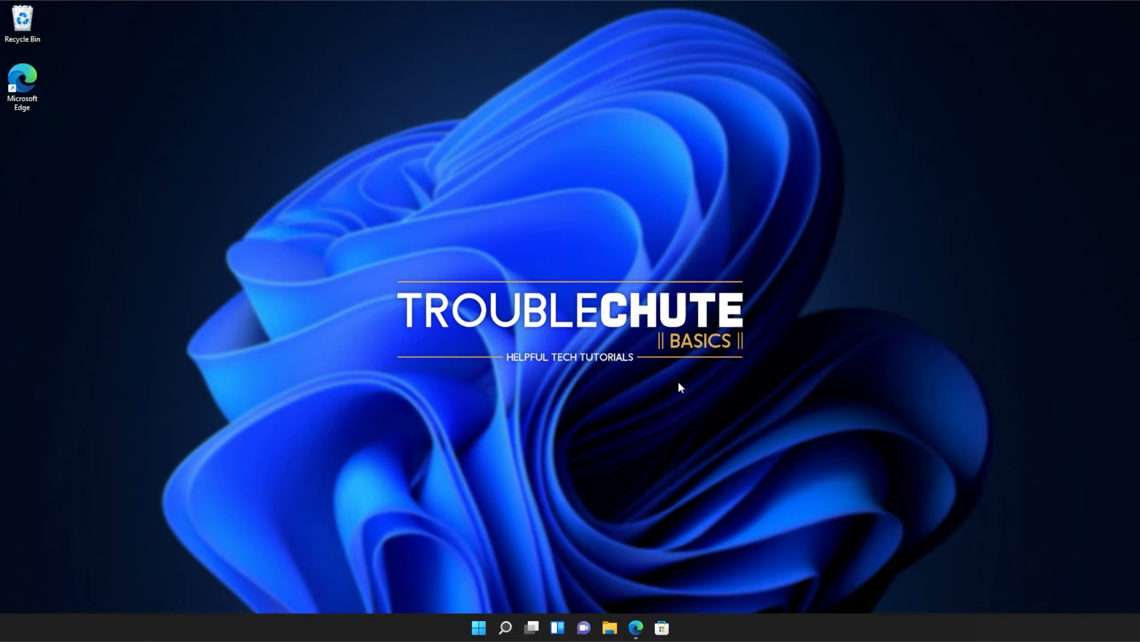
- Search 'cmd' from Start and run Command Prompt as administrator
{"action": "left_click", "coordinate": [478, 627]}
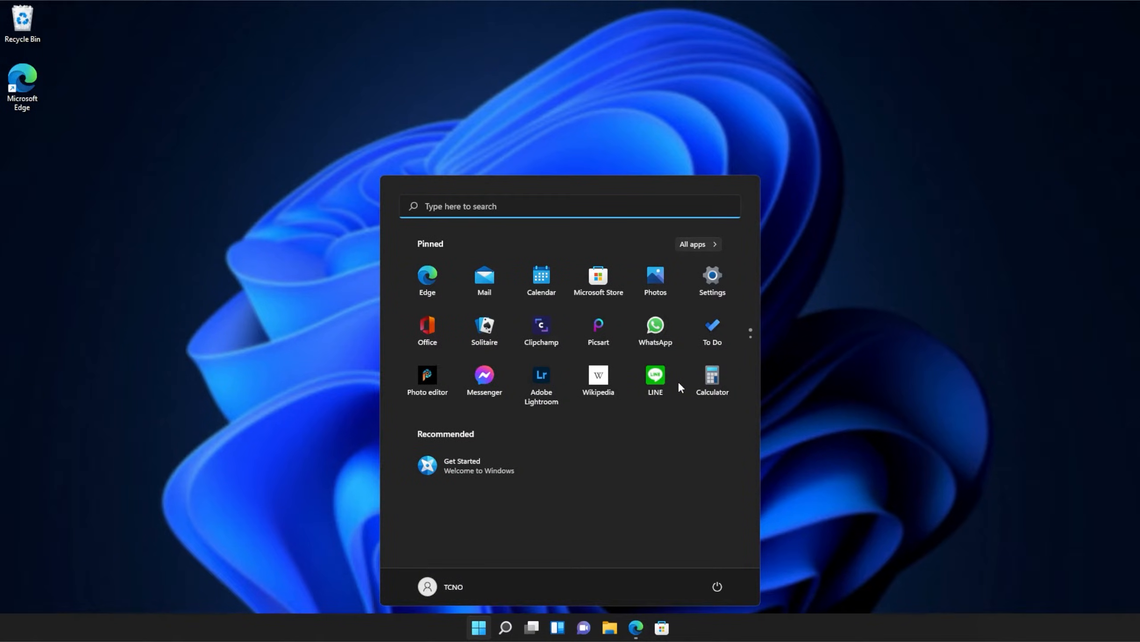
{"action": "type", "text": "cmd"}
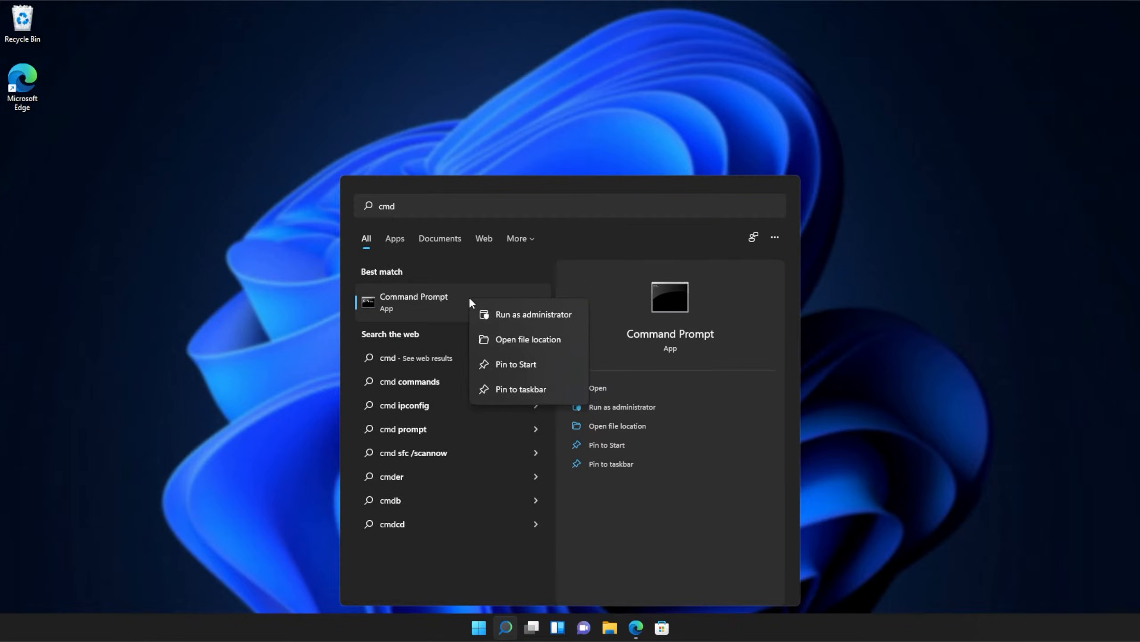
{"action": "left_click", "coordinate": [533, 314]}
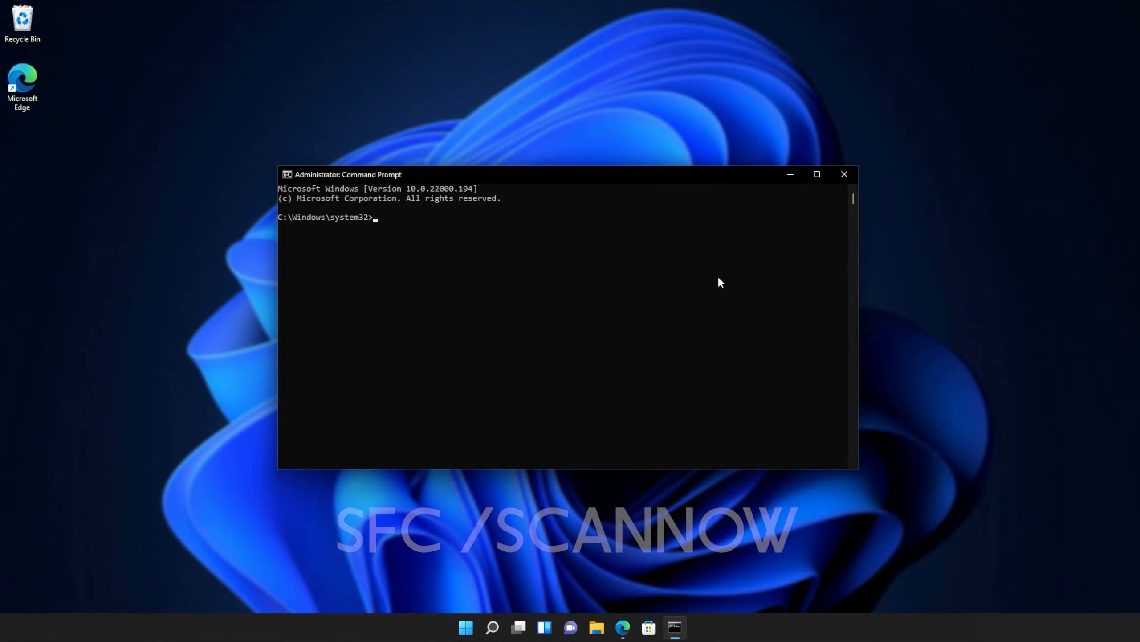
- Run sfc /scannow to 100% with no integrity violations, then close Command Prompt
{"action": "type", "text": "sfc"}
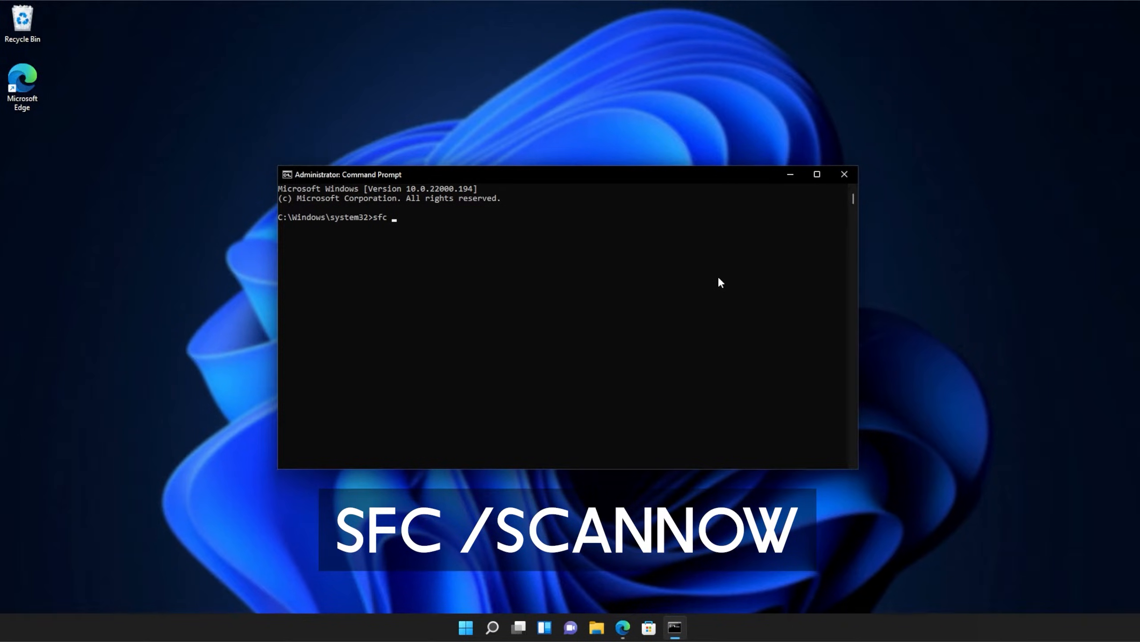
{"action": "type", "text": "/scan"}
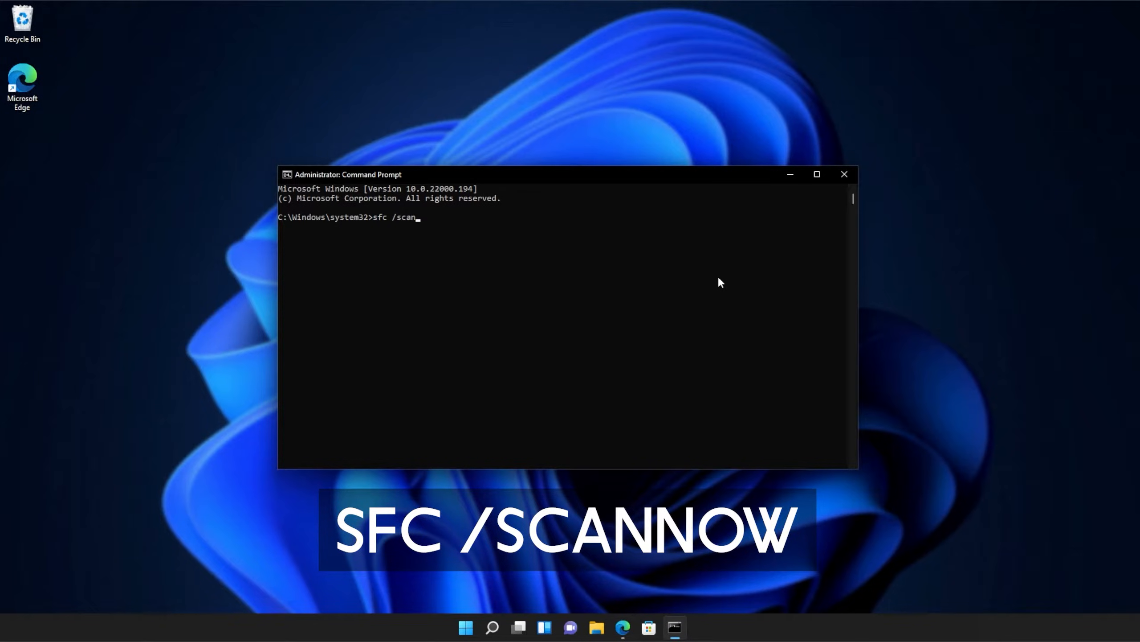
{"action": "type", "text": "now"}
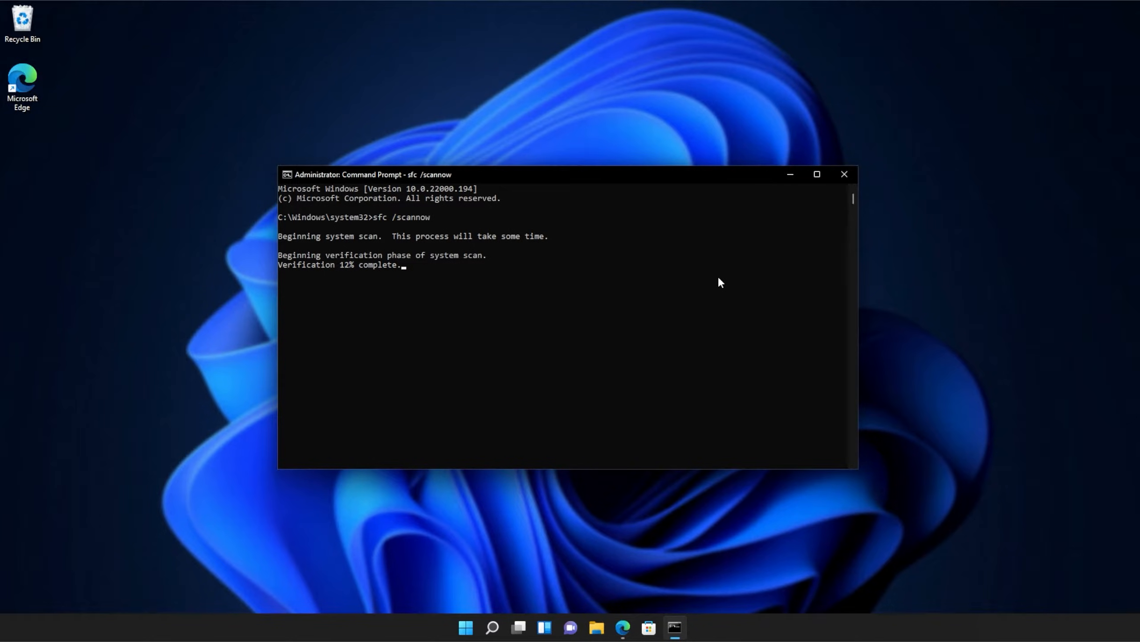
{"action": "mouse_move", "coordinate": [622, 284]}
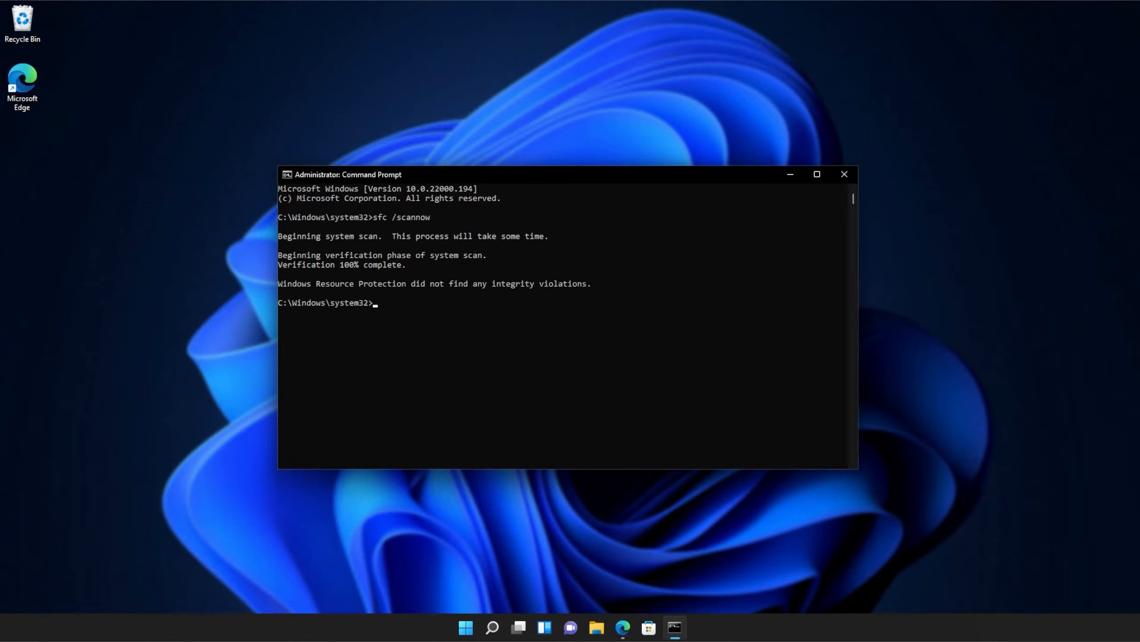
{"action": "left_click", "coordinate": [842, 174]}
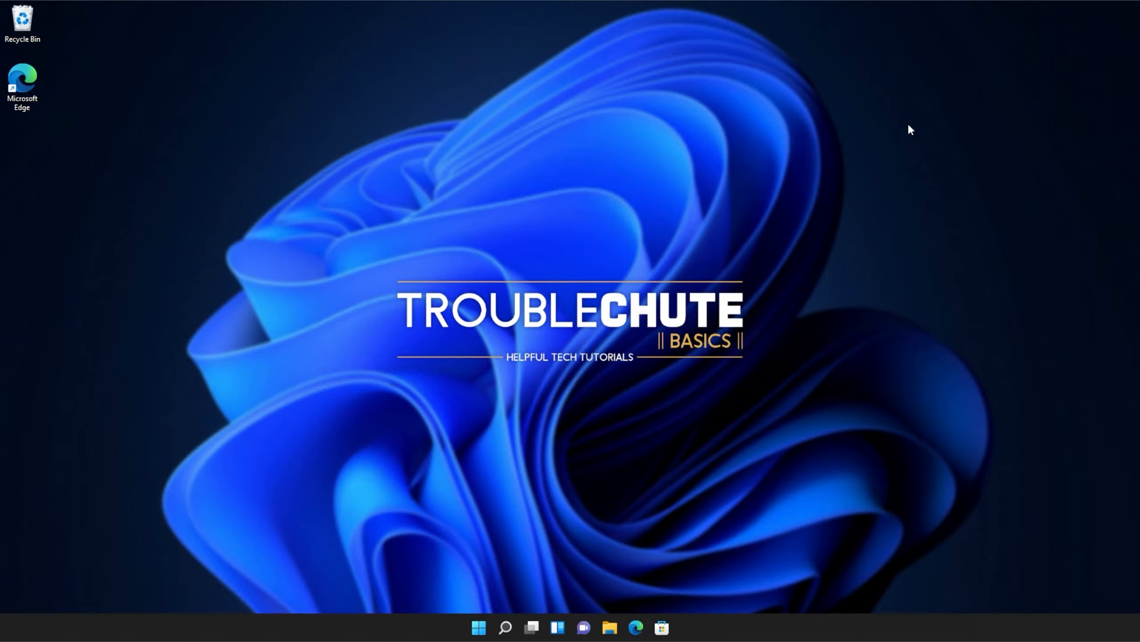
{"action": "mouse_move", "coordinate": [911, 143]}
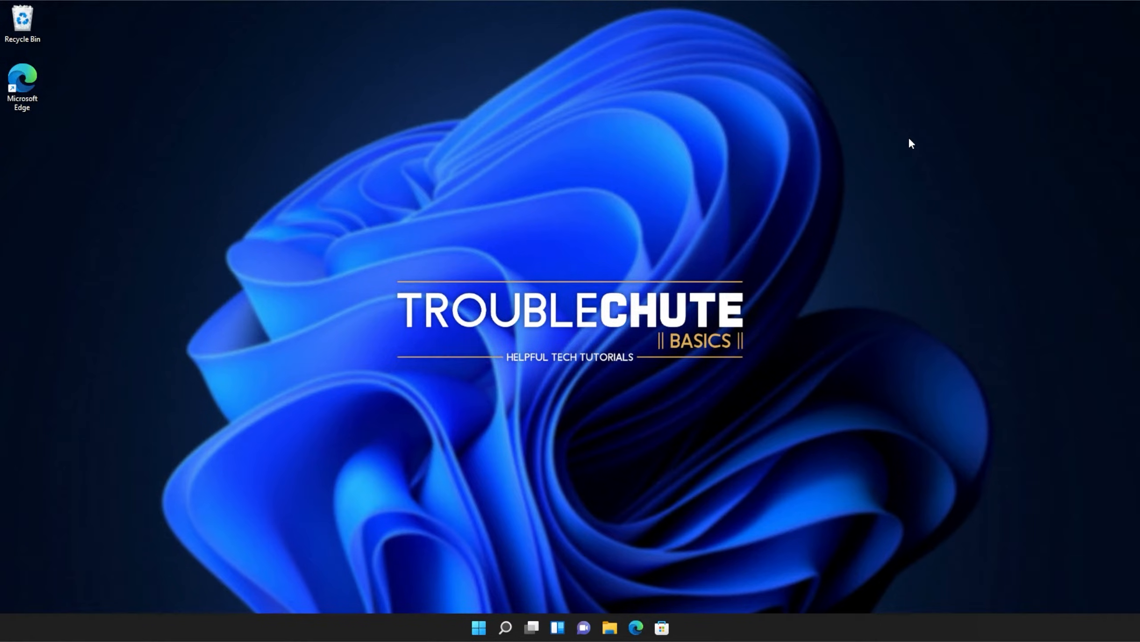
{"action": "mouse_move", "coordinate": [900, 329]}
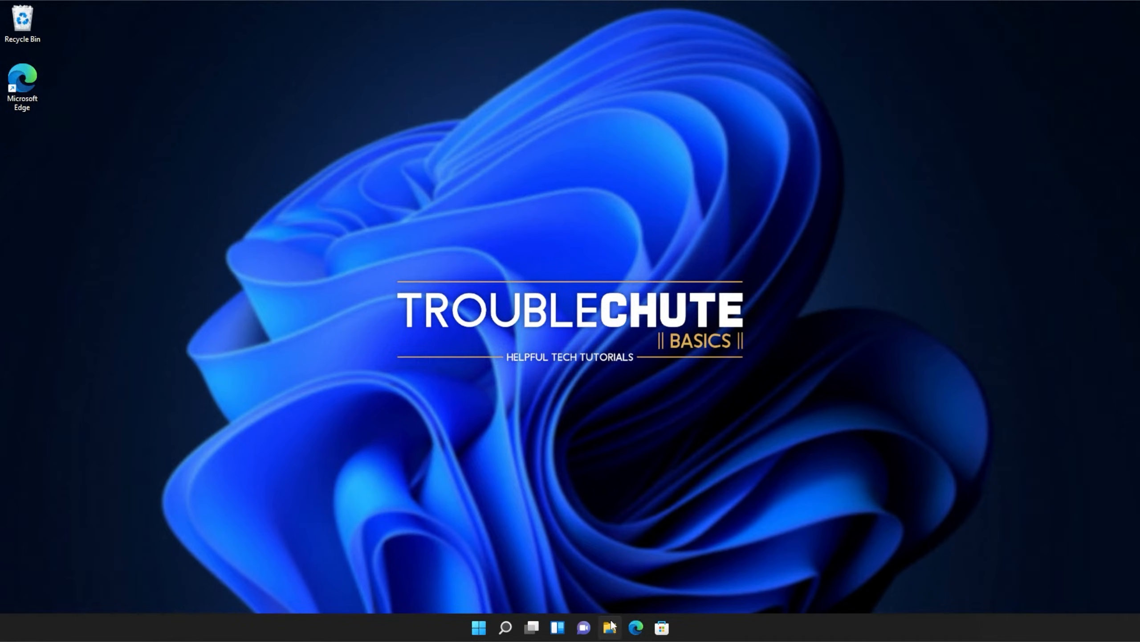
- Open File Explorer at C:\Program Files (x86)\Microsoft\Edge\Application\94.0.992.38 and browse its 71 items
{"action": "left_click", "coordinate": [608, 628]}
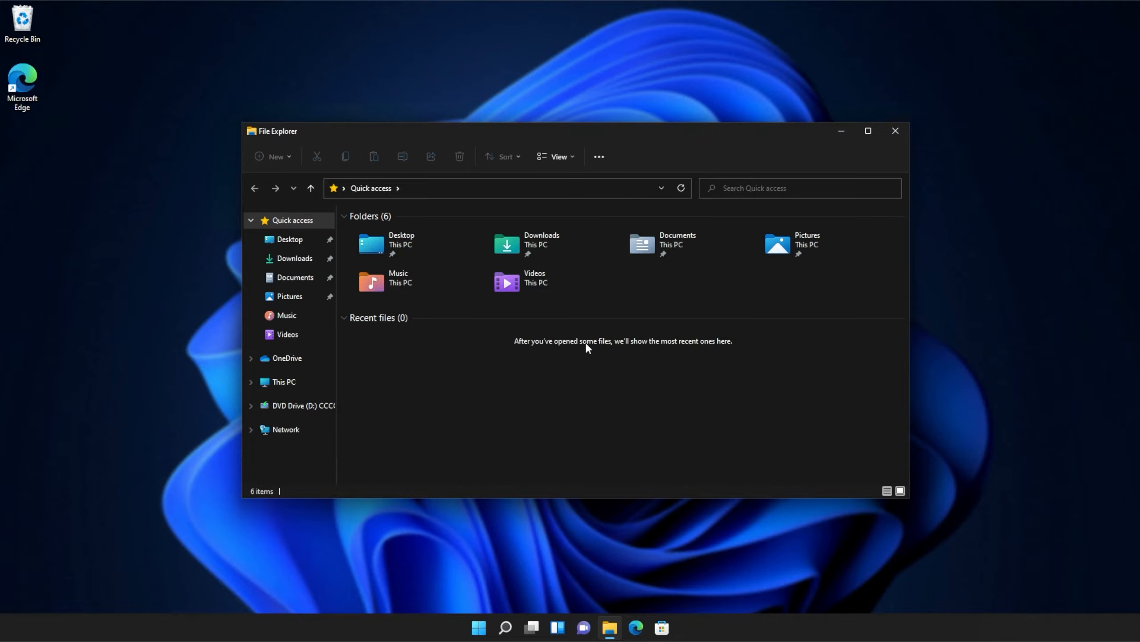
{"action": "left_click", "coordinate": [284, 382]}
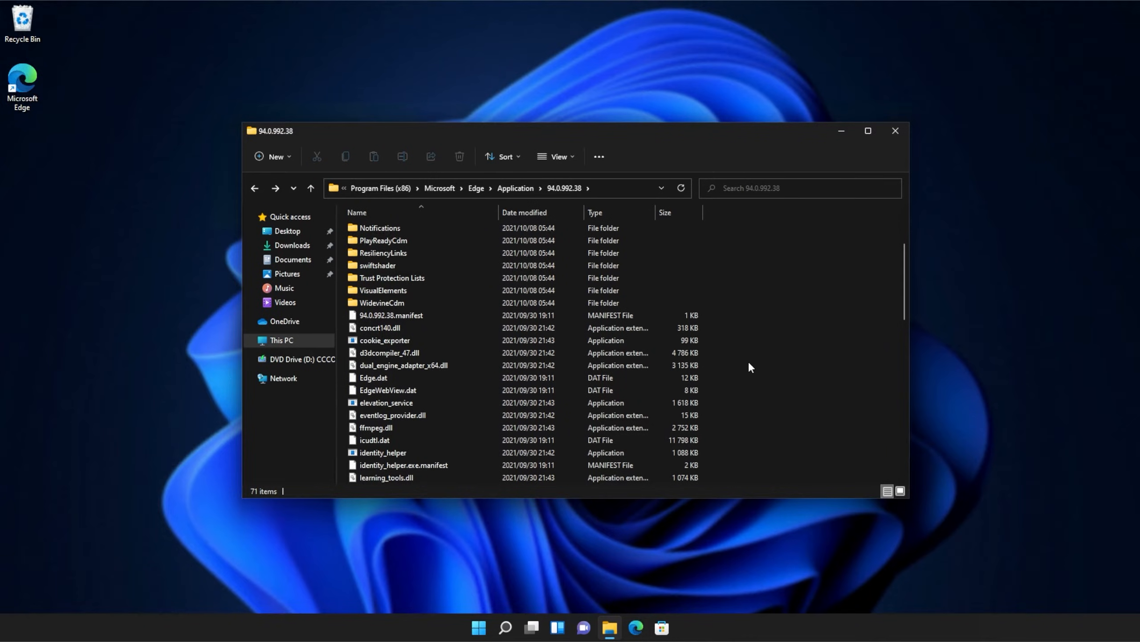
{"action": "scroll", "scroll_direction": "down", "scroll_amount": 3}
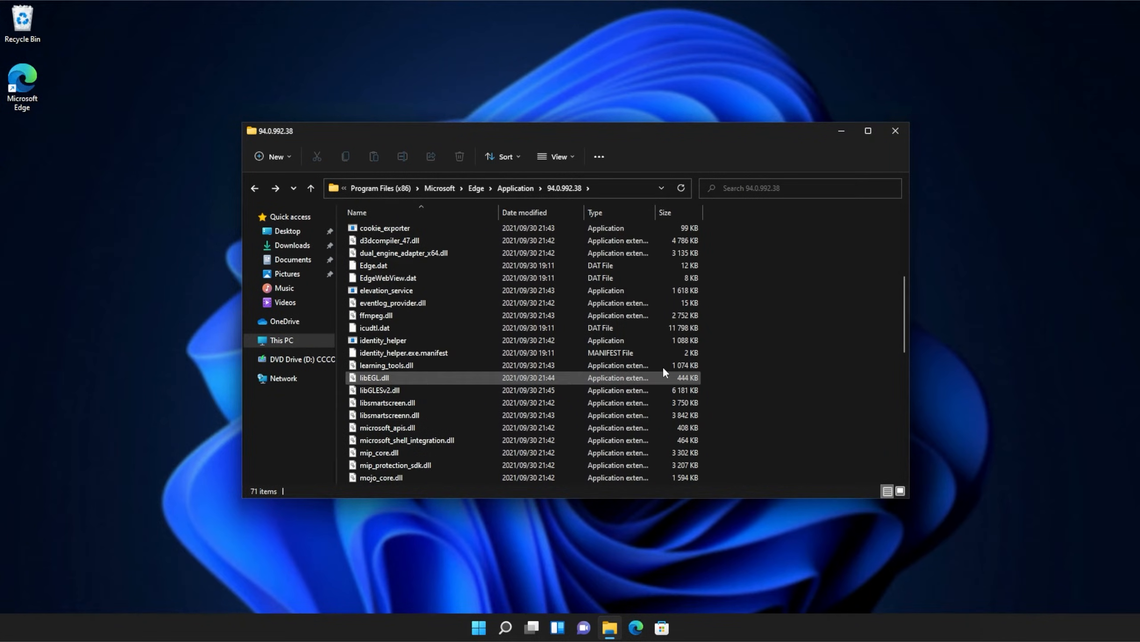
{"action": "scroll", "scroll_direction": "down", "scroll_amount": 3}
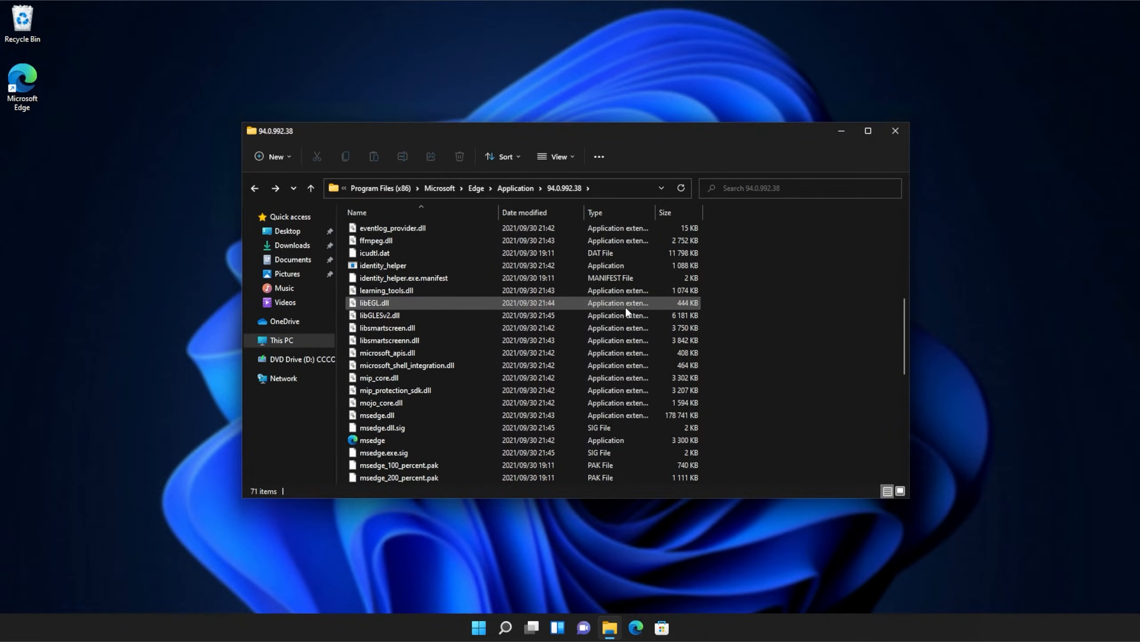
{"action": "scroll", "scroll_direction": "up", "scroll_amount": 3}
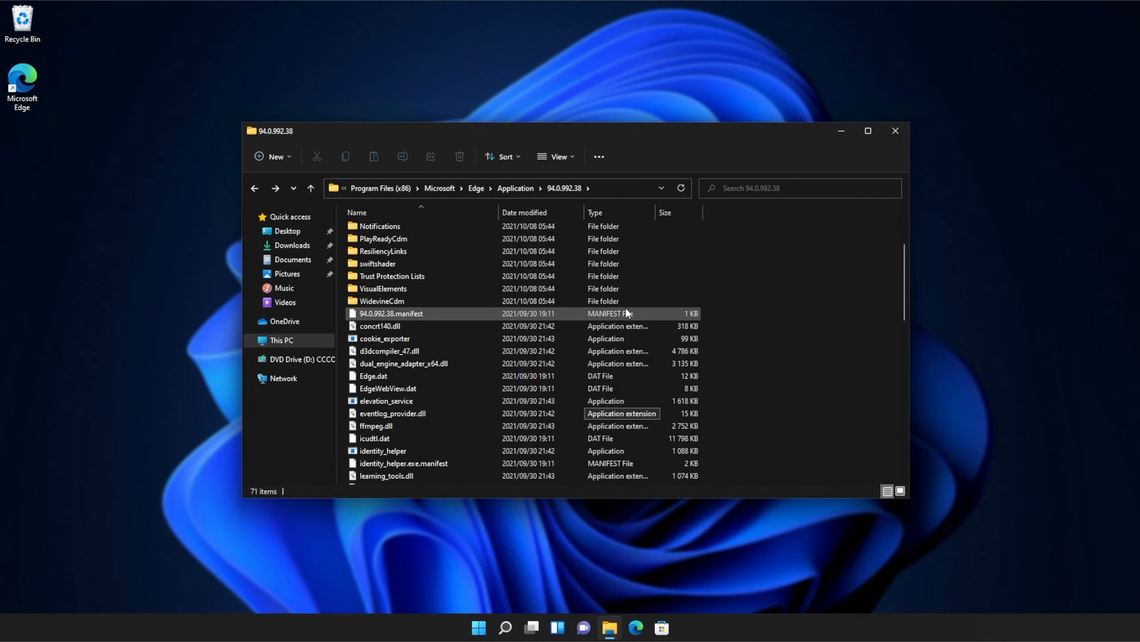
{"action": "mouse_move", "coordinate": [684, 148]}
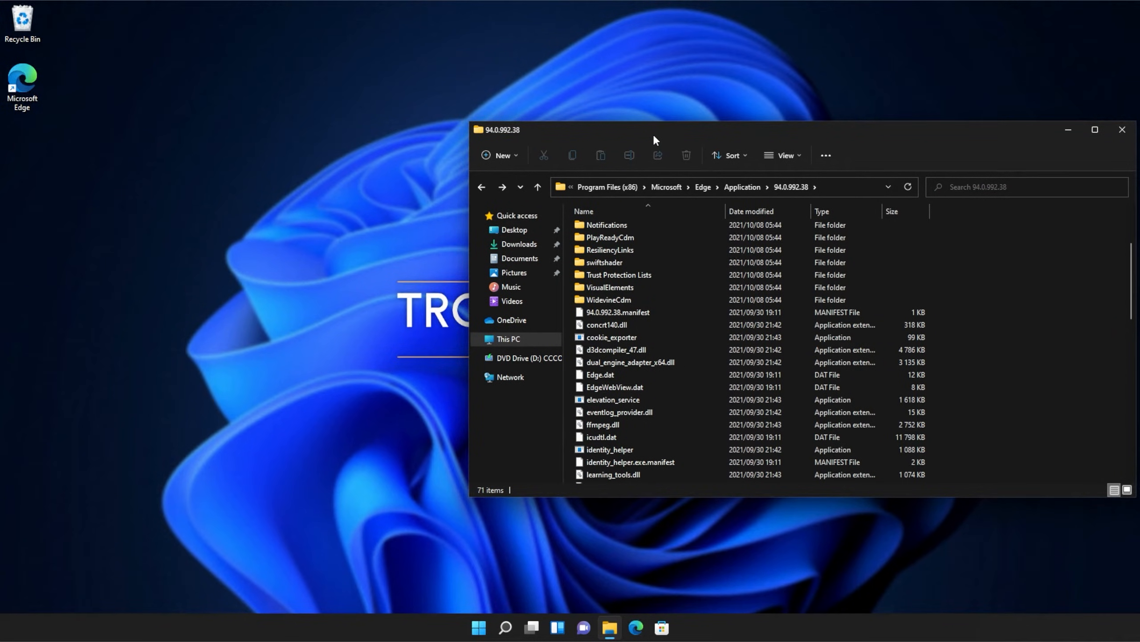
{"action": "mouse_move", "coordinate": [480, 513]}
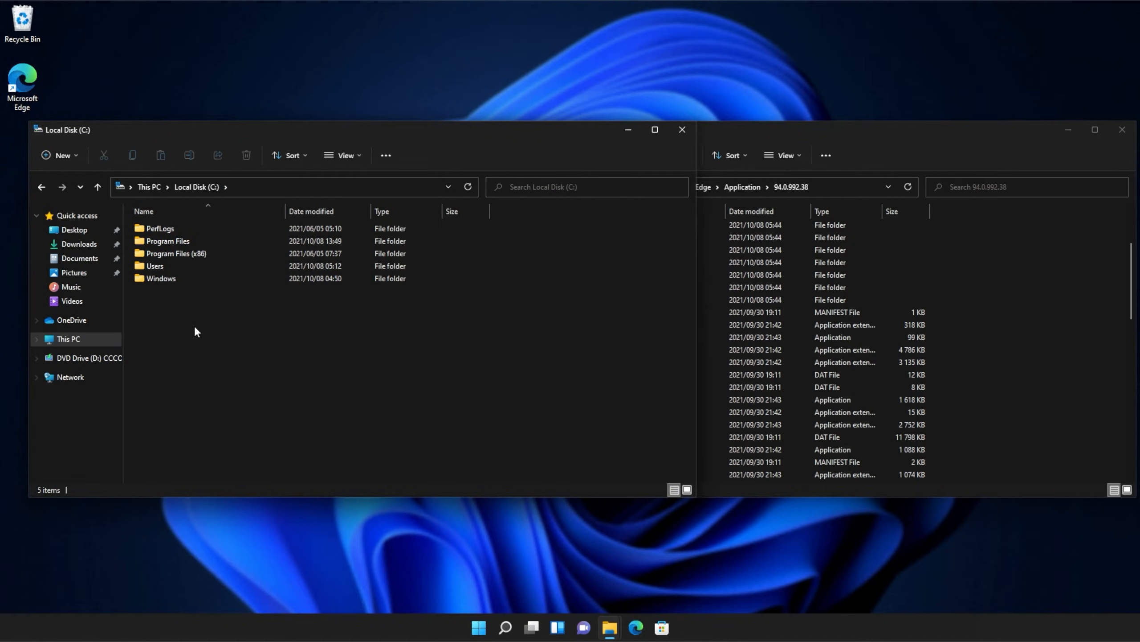
- Navigate a second Explorer window to C:\Windows\System32\downlevel with its api-ms-win DLLs
{"action": "double_click", "coordinate": [160, 278]}
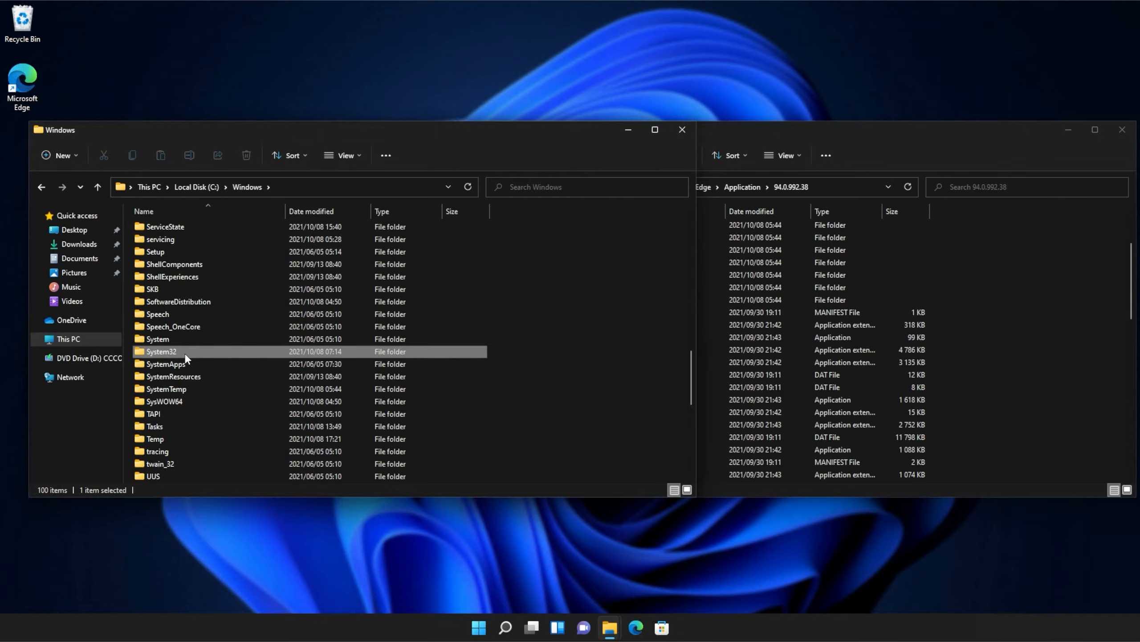
{"action": "double_click", "coordinate": [160, 351]}
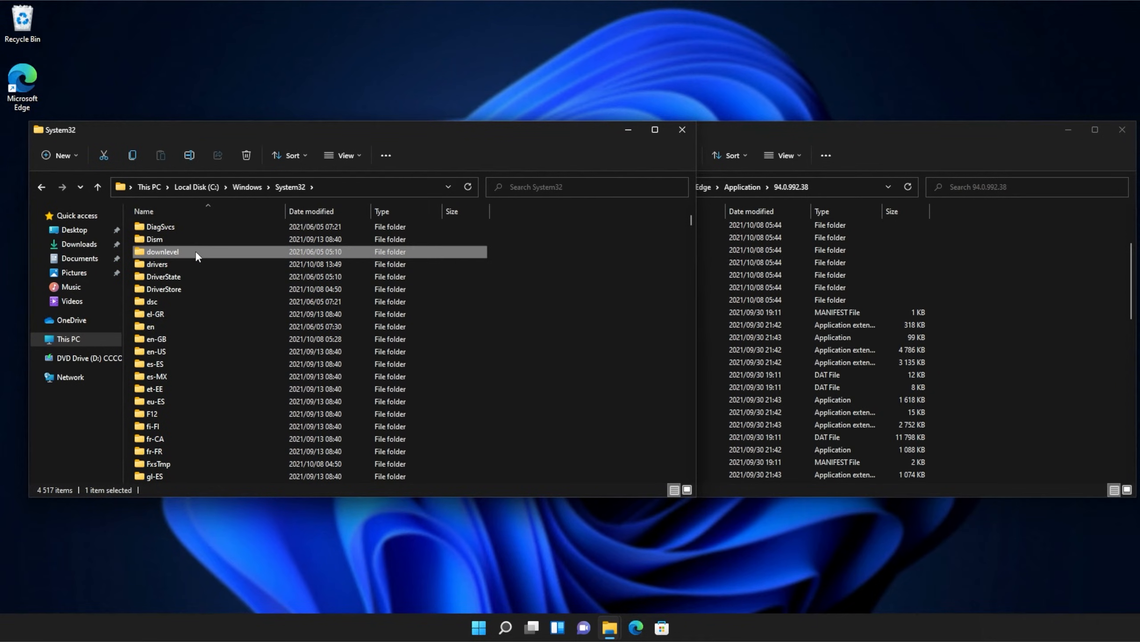
{"action": "double_click", "coordinate": [161, 251]}
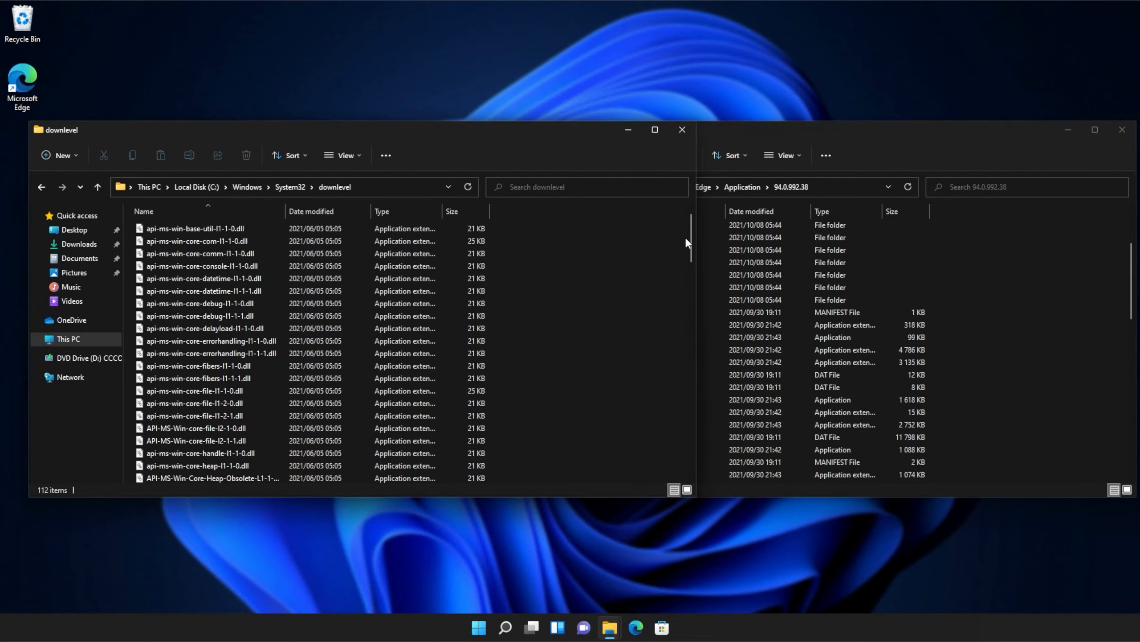
{"action": "scroll", "scroll_direction": "down", "scroll_amount": 3}
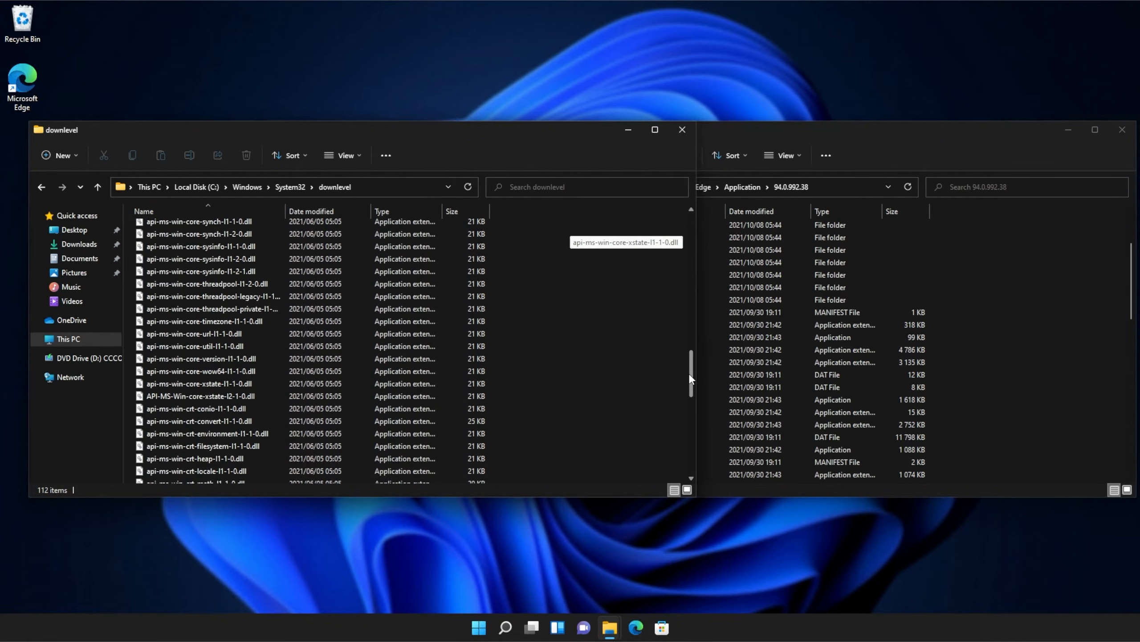
{"action": "scroll", "scroll_direction": "up", "scroll_amount": 3}
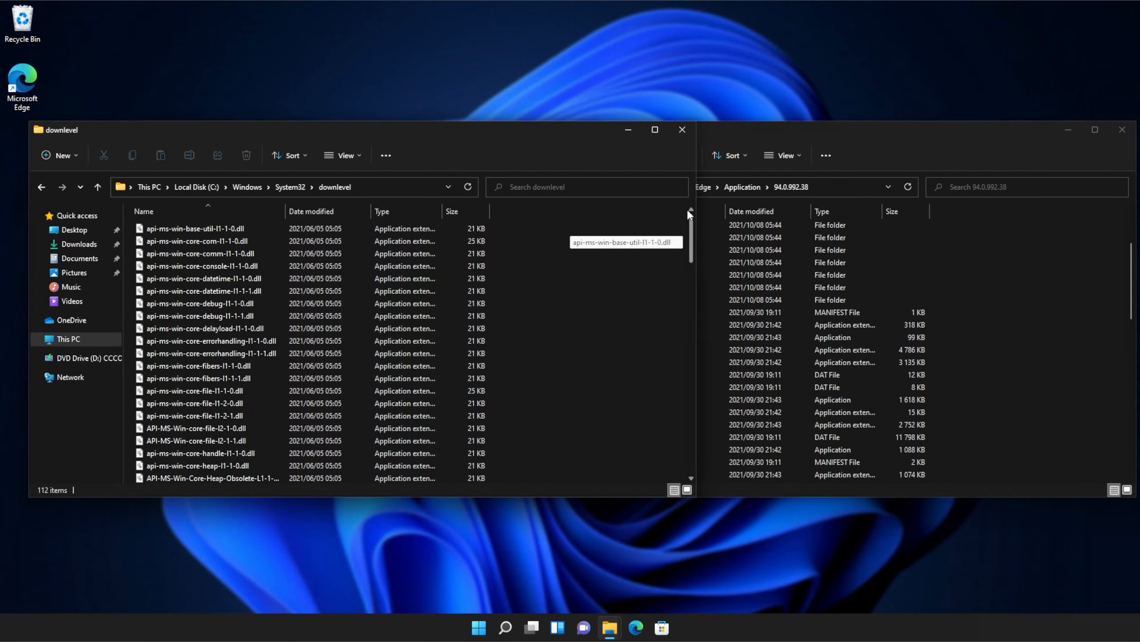
- Select api-ms-win-core-console-l1-1-0.dll in downlevel for copying into the Edge 94.0.992.38 folder
{"action": "left_click", "coordinate": [204, 265]}
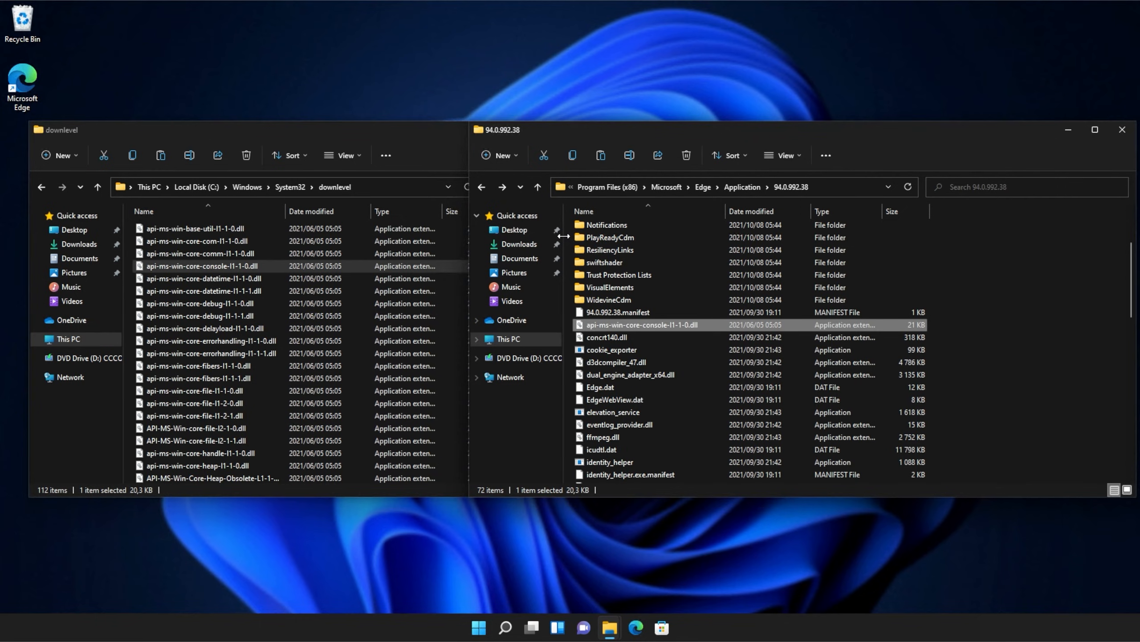
{"action": "mouse_move", "coordinate": [609, 237]}
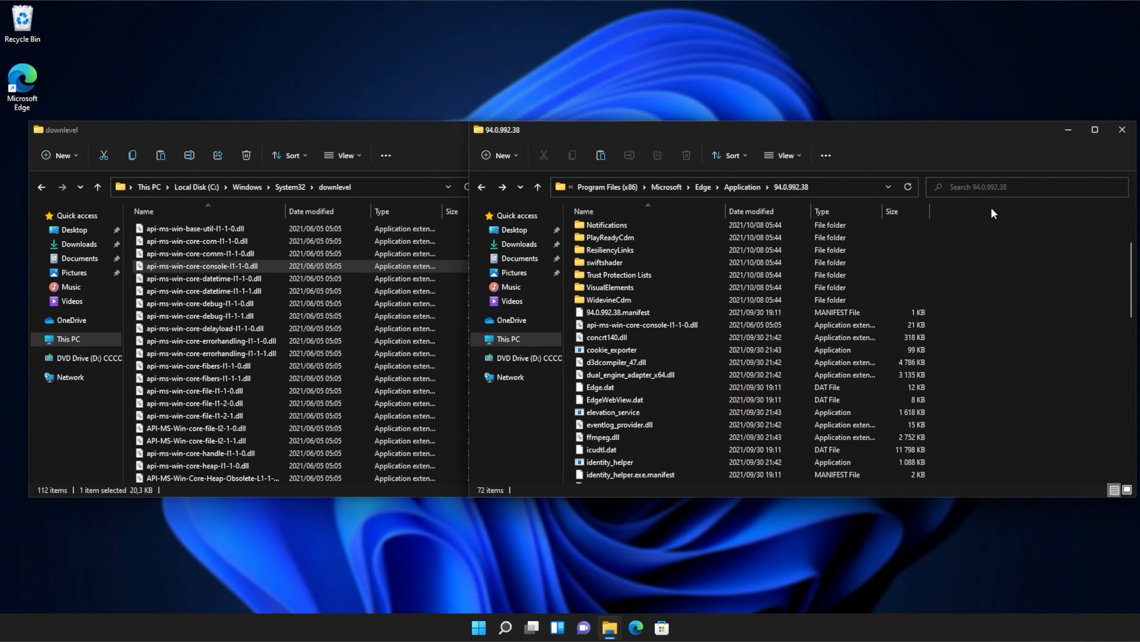
{"action": "mouse_move", "coordinate": [996, 137]}
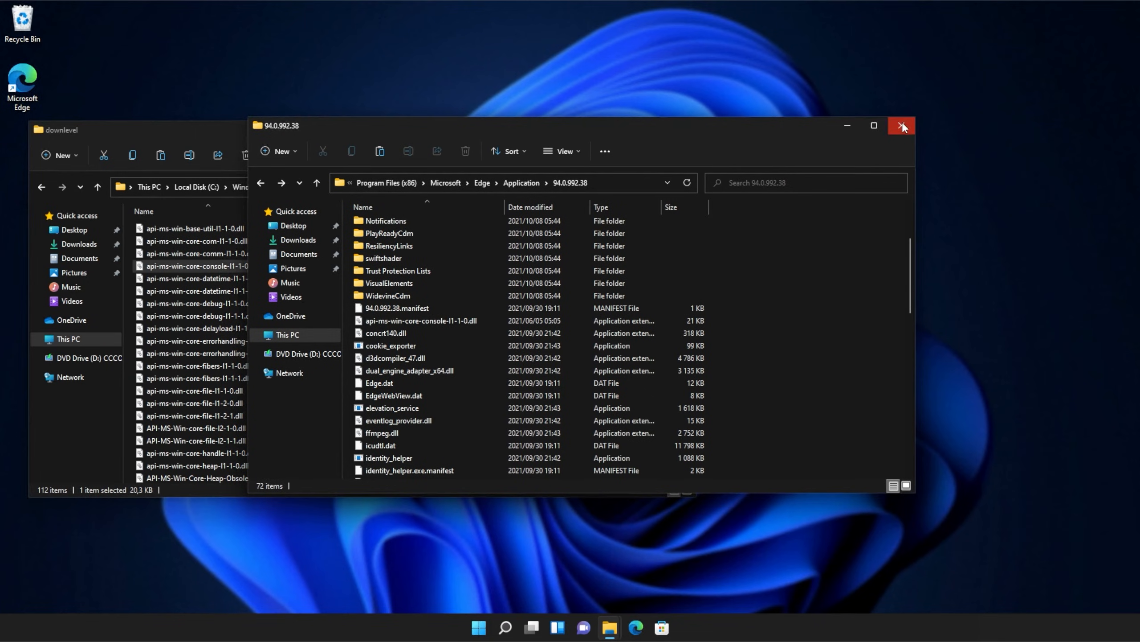
- Close the Edge application folder and the downlevel folder windows, returning to the desktop
{"action": "left_click", "coordinate": [901, 124]}
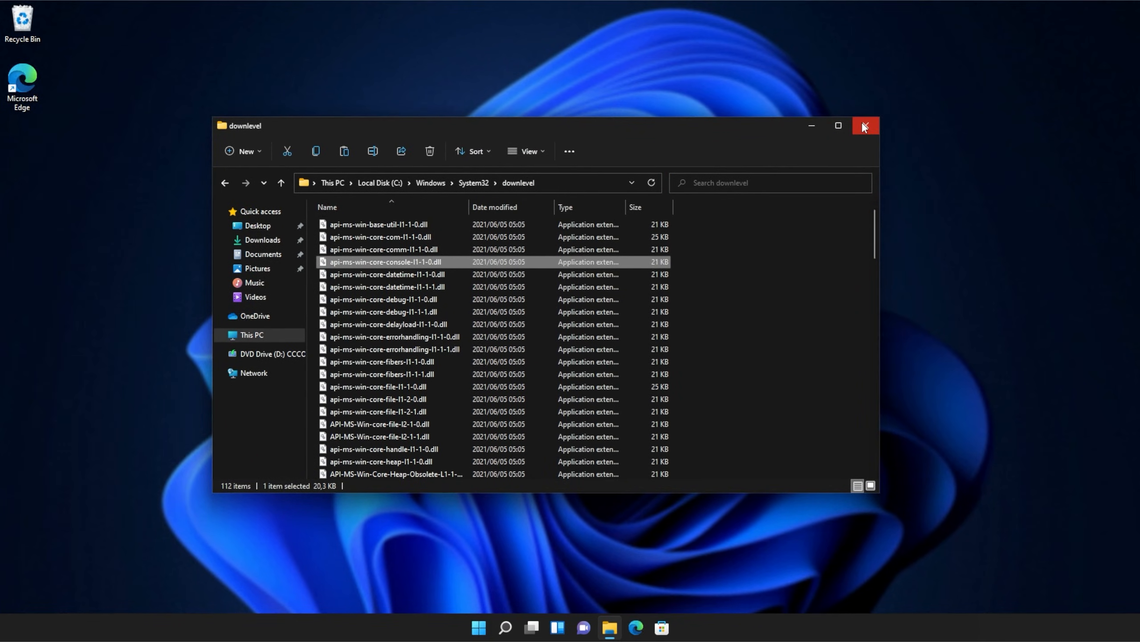
{"action": "left_click", "coordinate": [864, 126]}
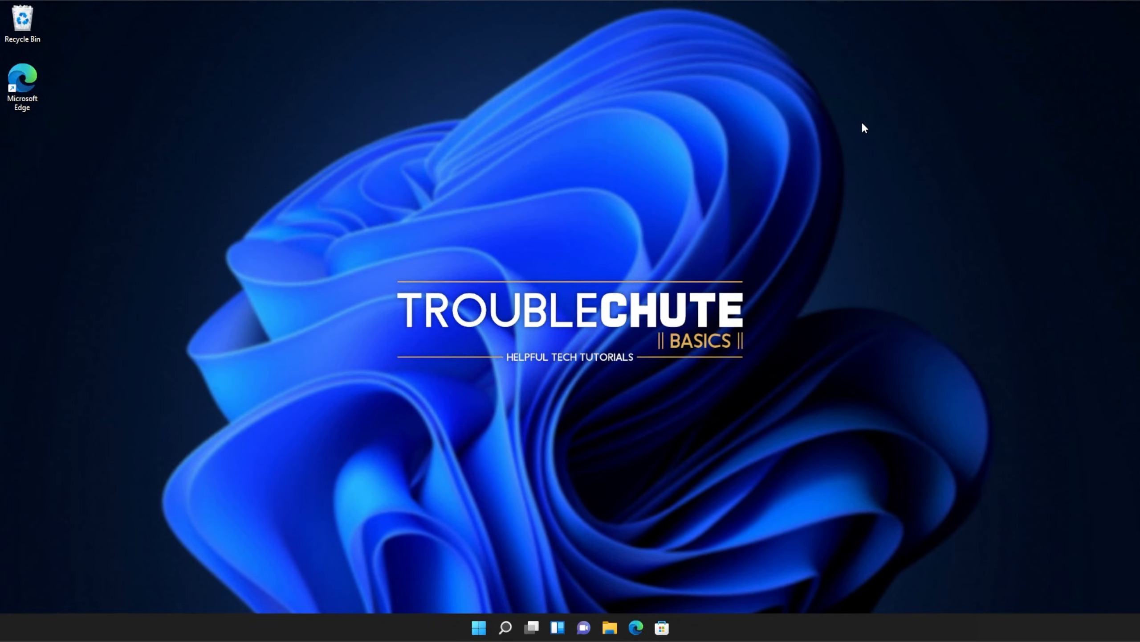
{"action": "mouse_move", "coordinate": [876, 302]}
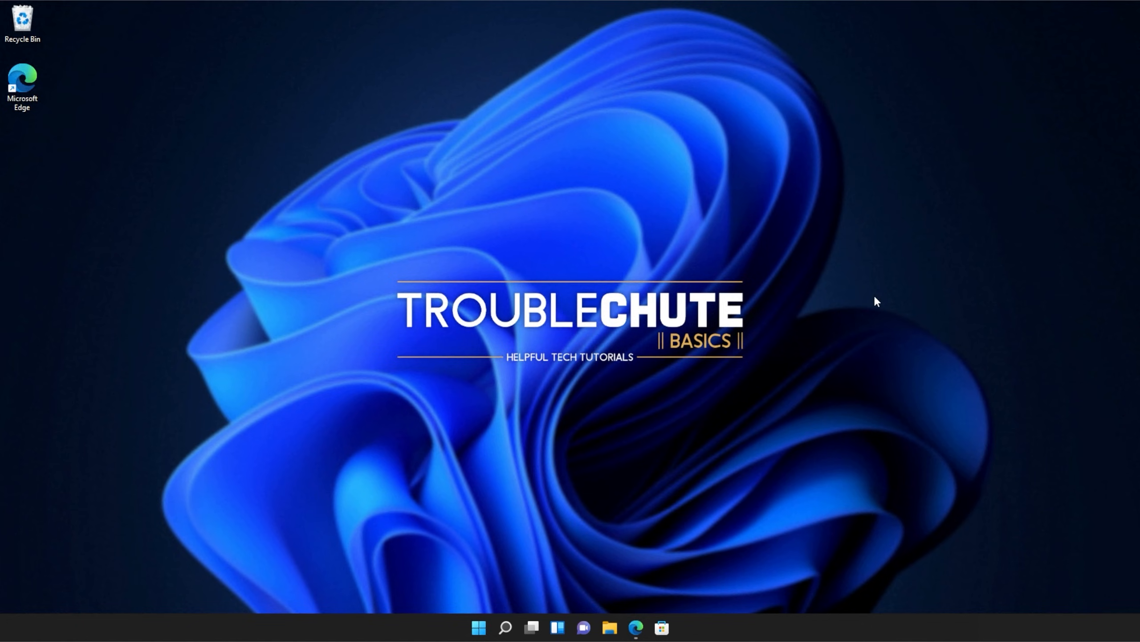